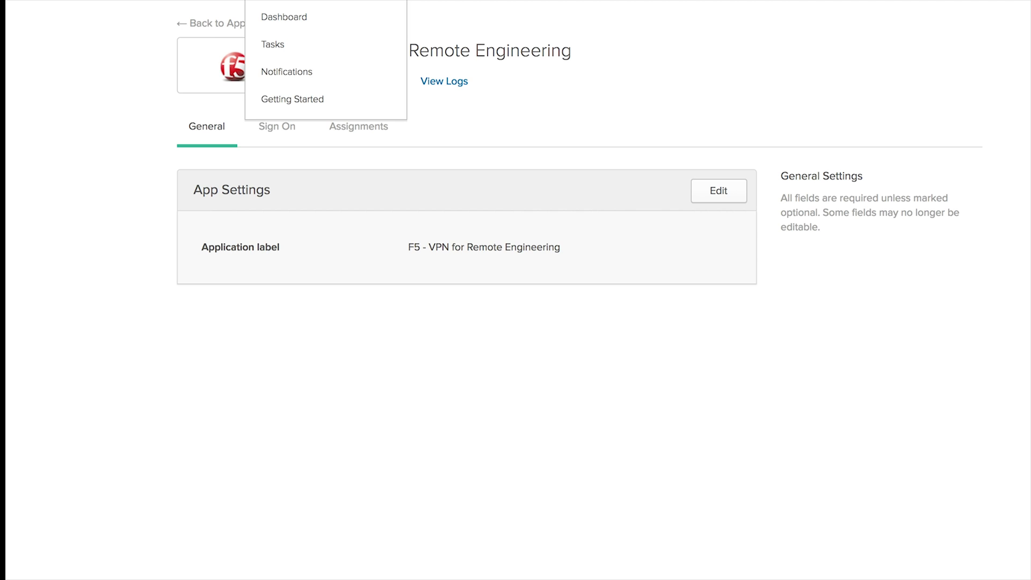
From the dashboard, filter the Applications list by 'vpn' to show the three VPN apps.
click(283, 16)
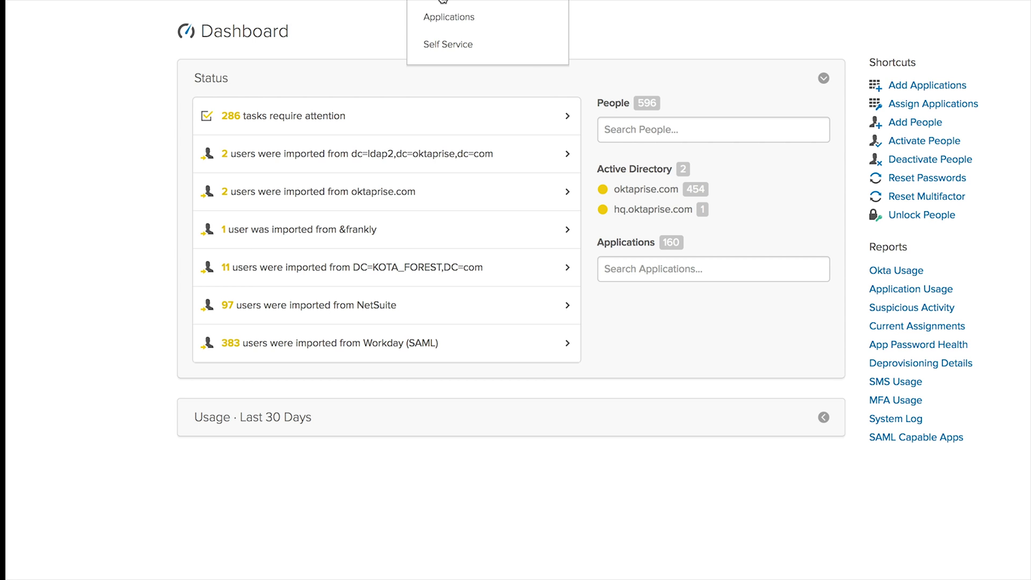
click(449, 18)
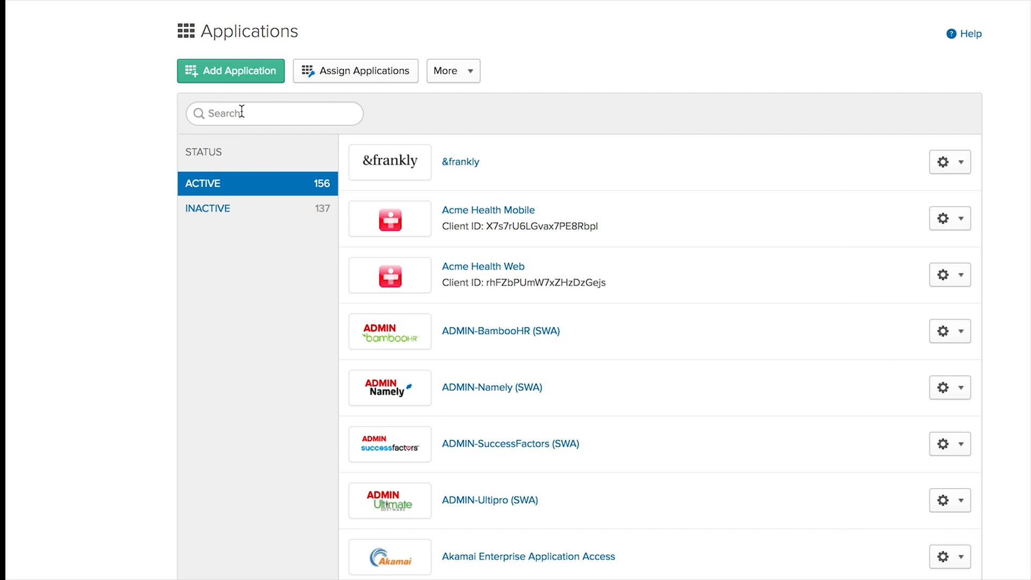
text(ra)
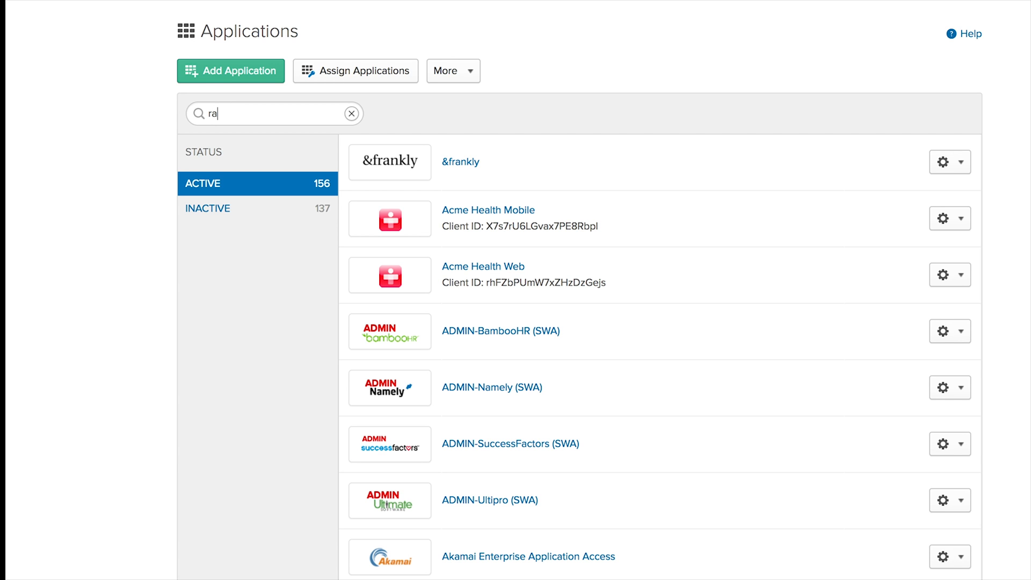
click(352, 113)
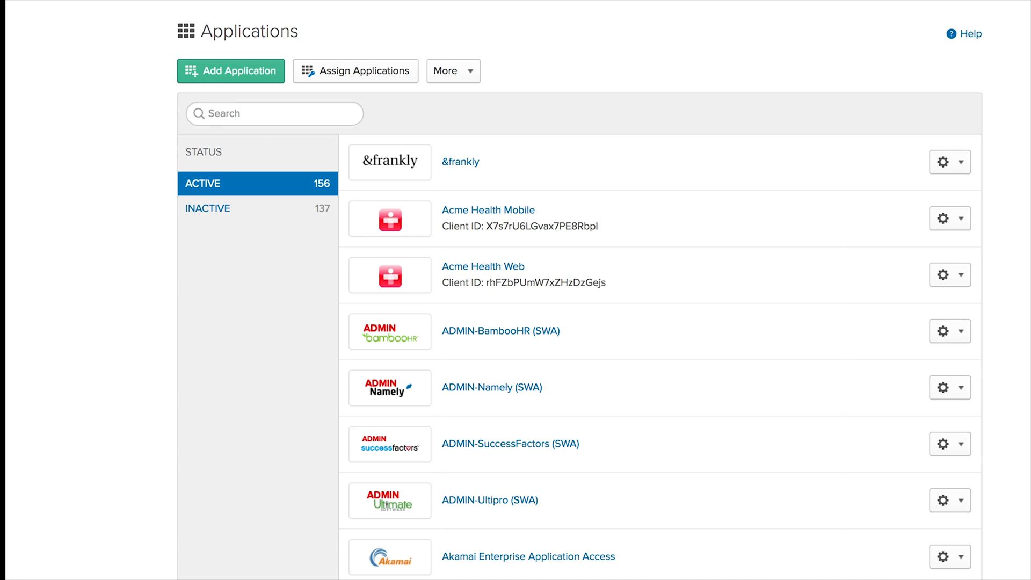
text(vpn)
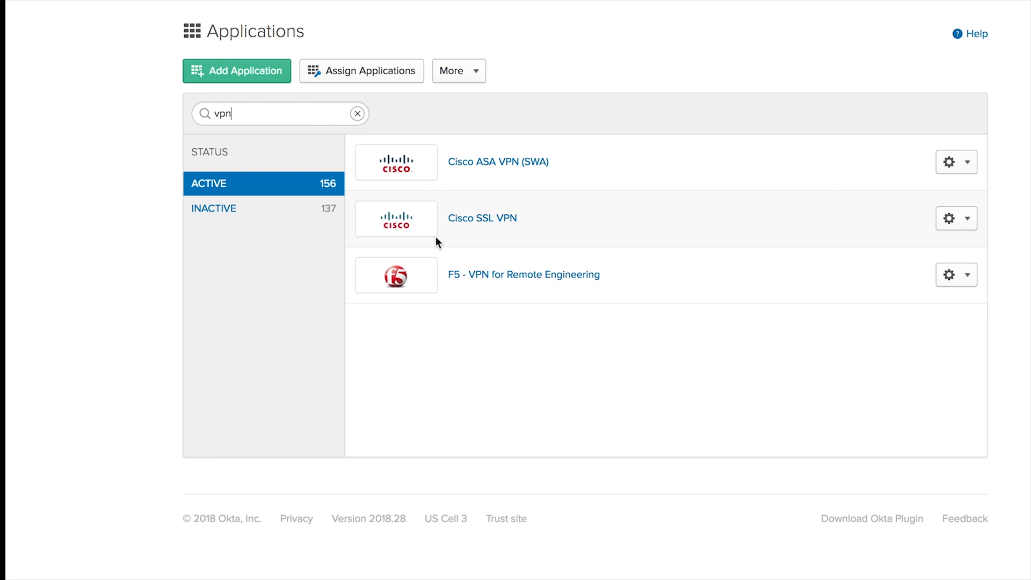
mouse_move(522, 278)
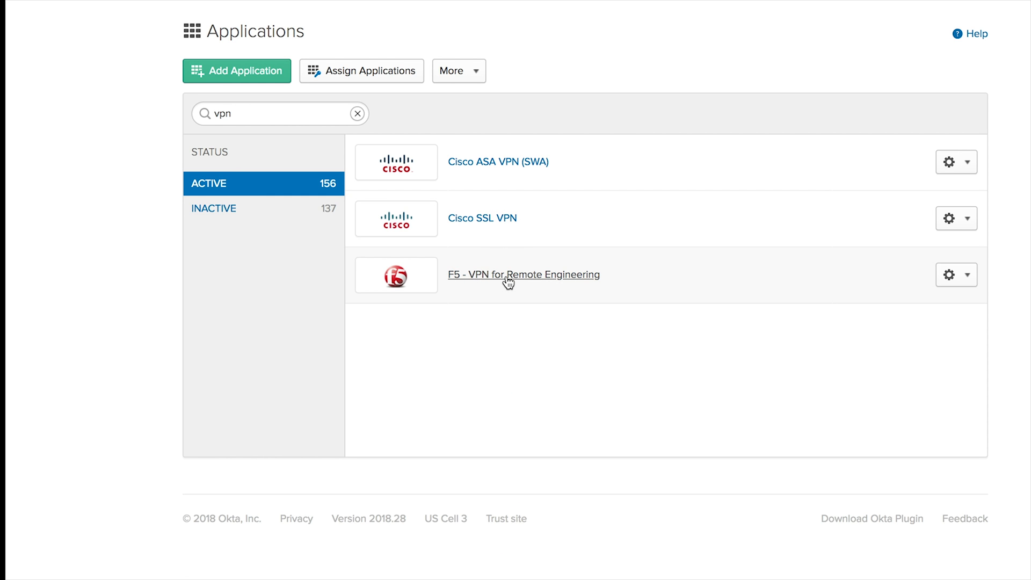
Open F5 - VPN for Remote Engineering's Sign On tab and review its RADIUS settings.
click(522, 275)
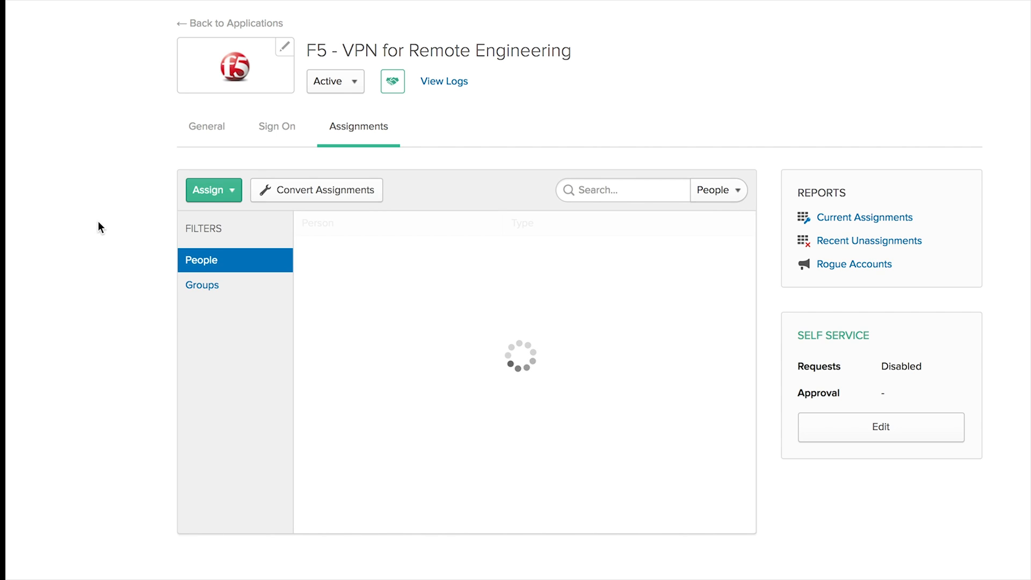
mouse_move(269, 131)
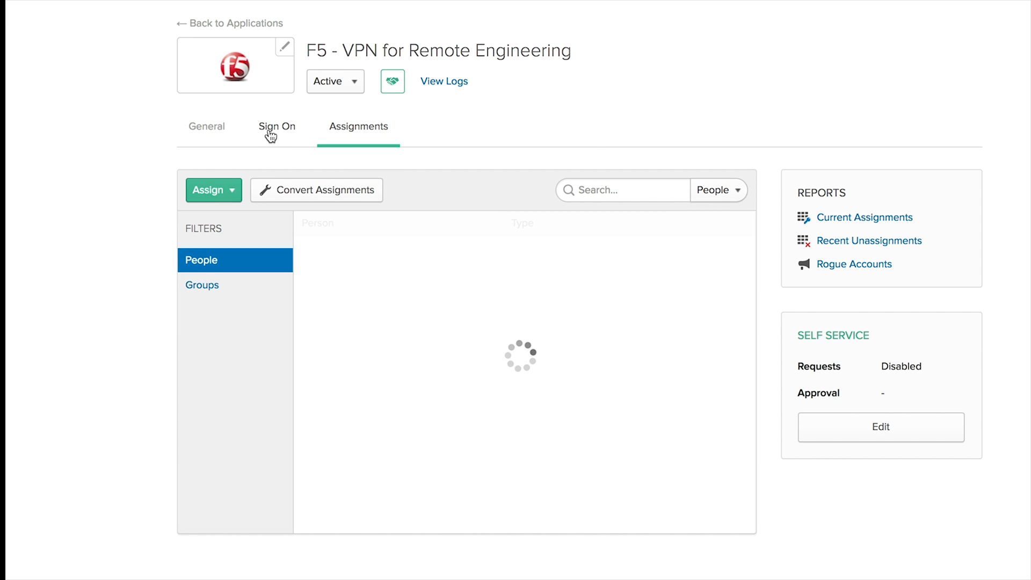
click(277, 126)
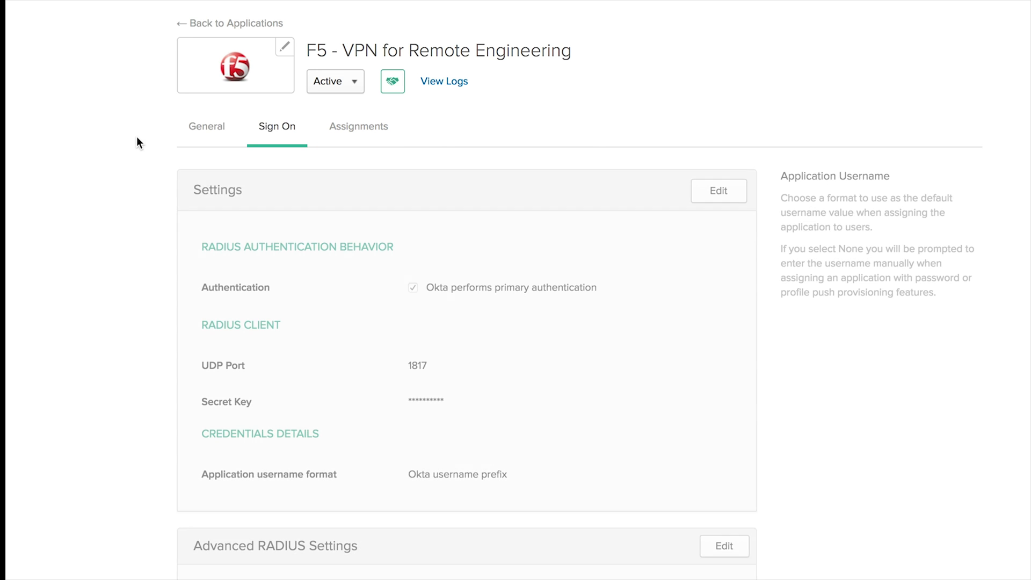
mouse_move(490, 132)
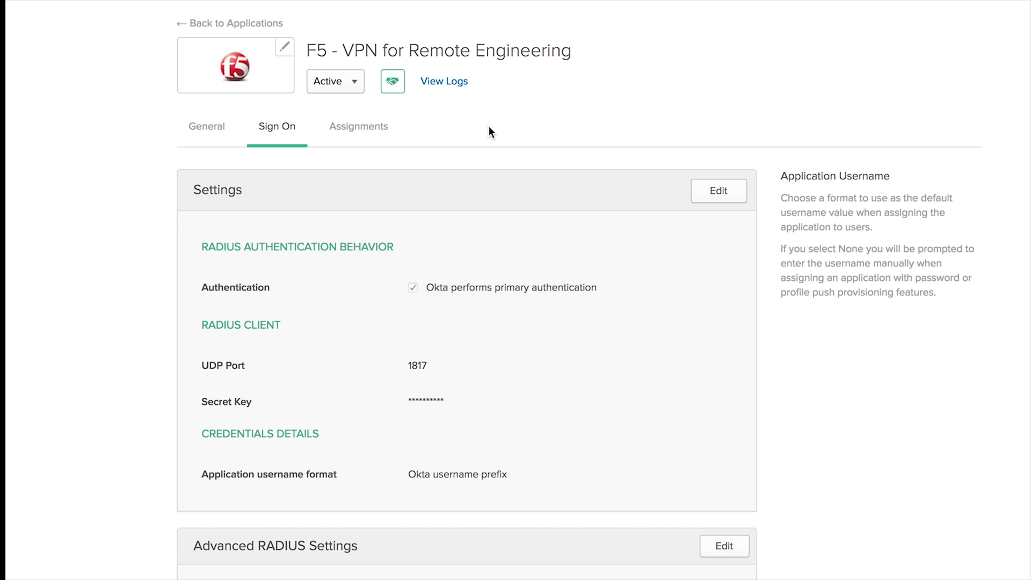
mouse_move(210, 70)
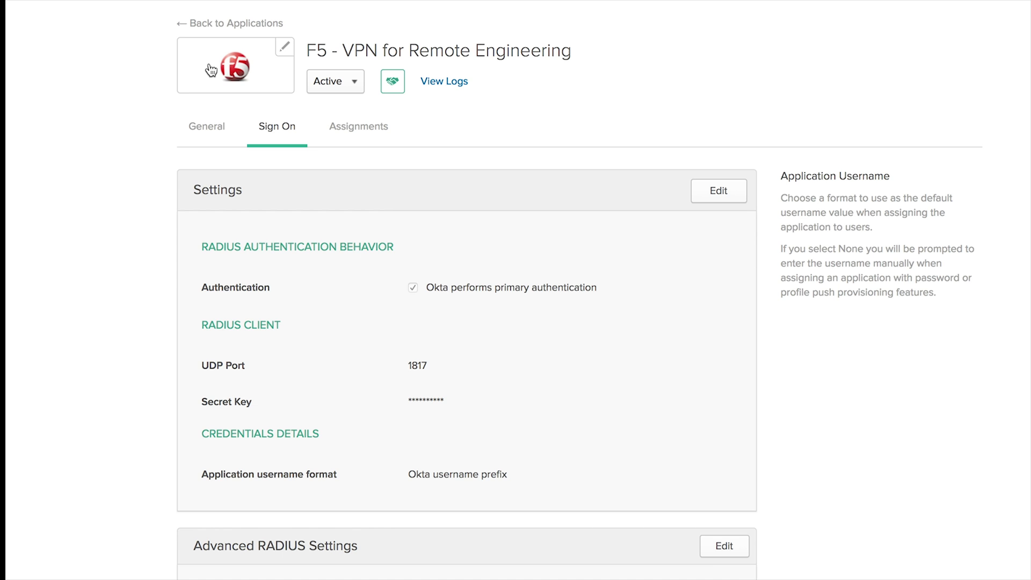
mouse_move(117, 131)
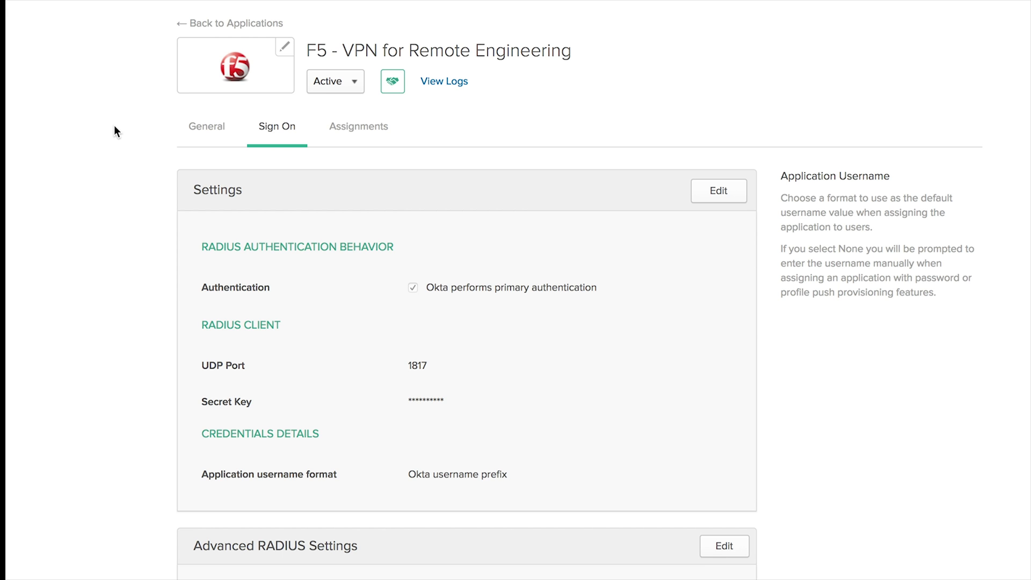
scroll(down, 3)
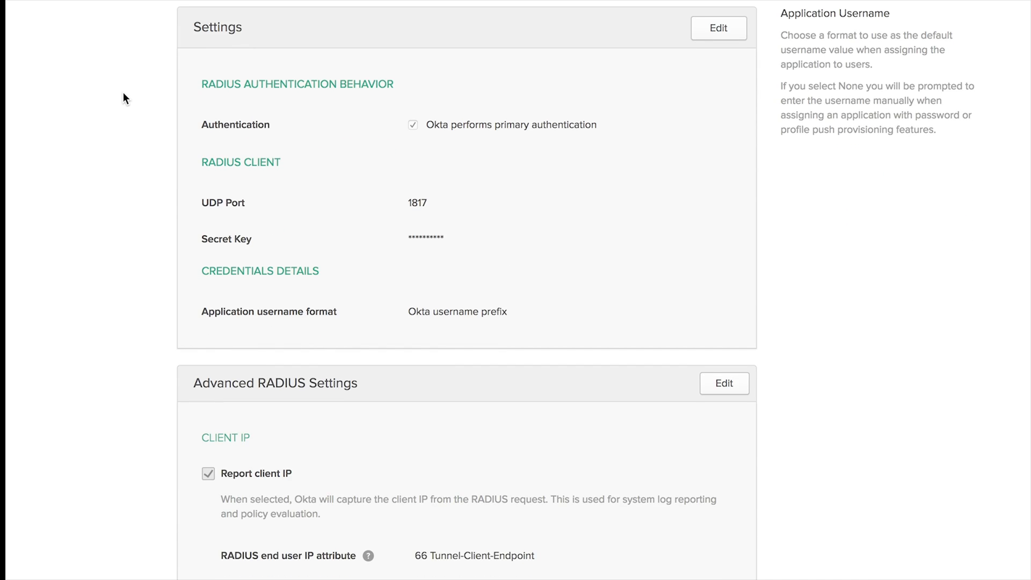
scroll(down, 3)
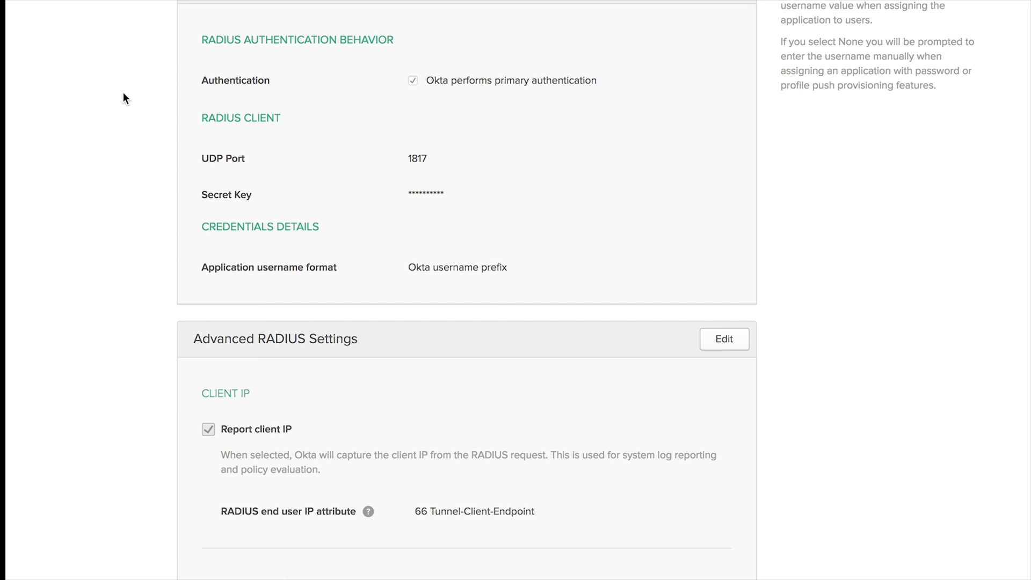
mouse_move(113, 117)
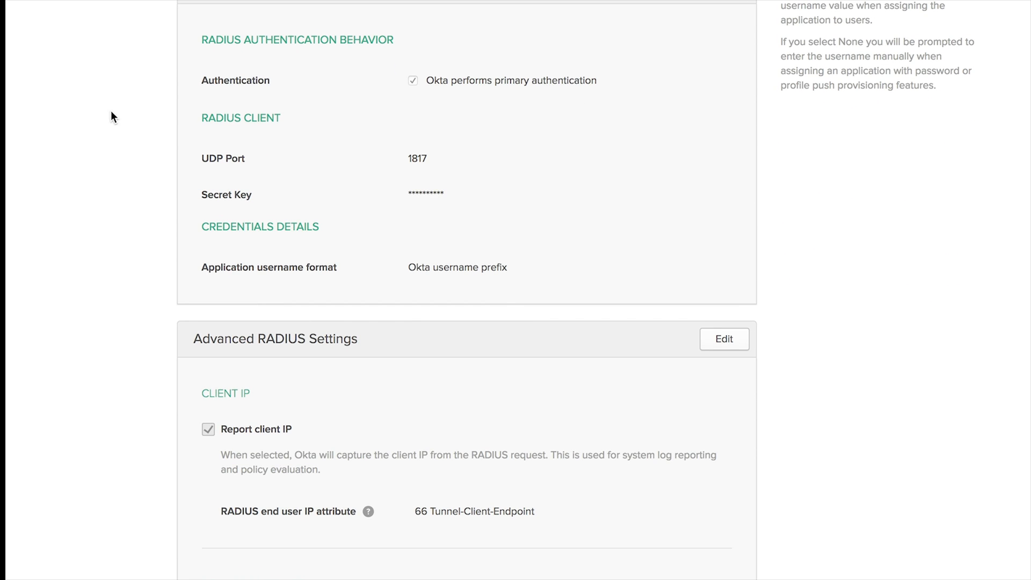
scroll(up, 3)
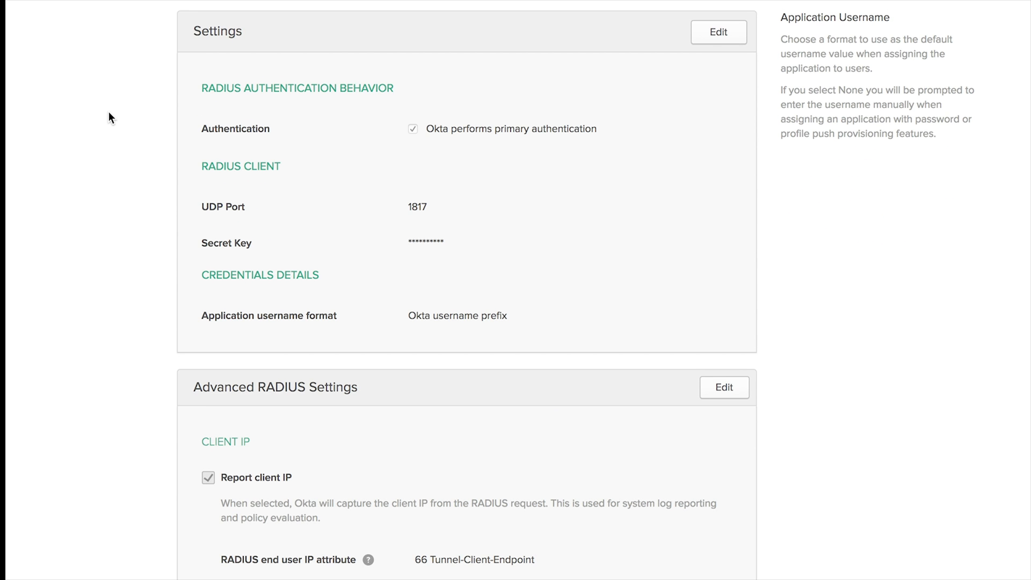
double_click(417, 207)
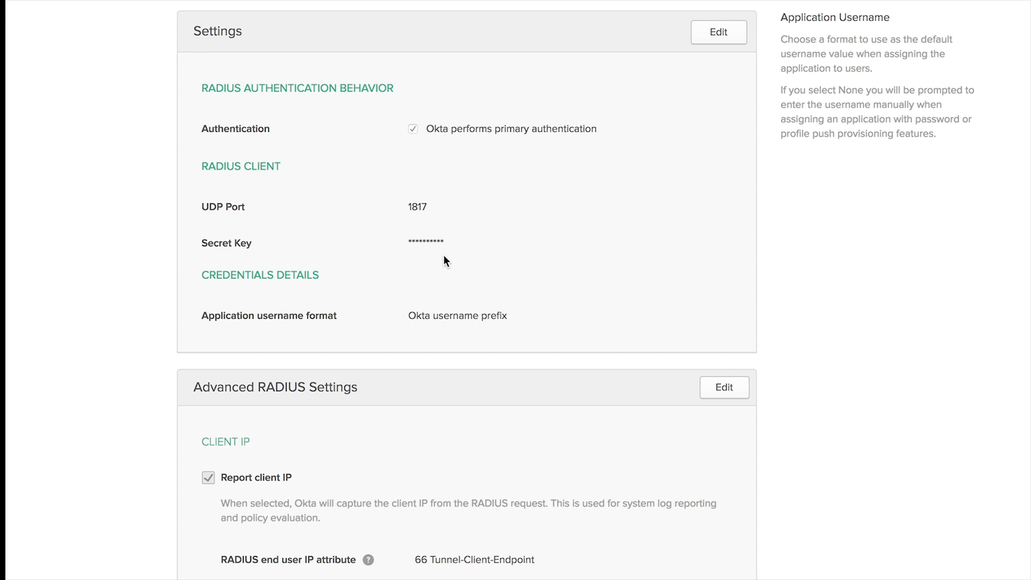
Scroll to the Sign On Policy's default rule requiring multifactor every session.
scroll(down, 3)
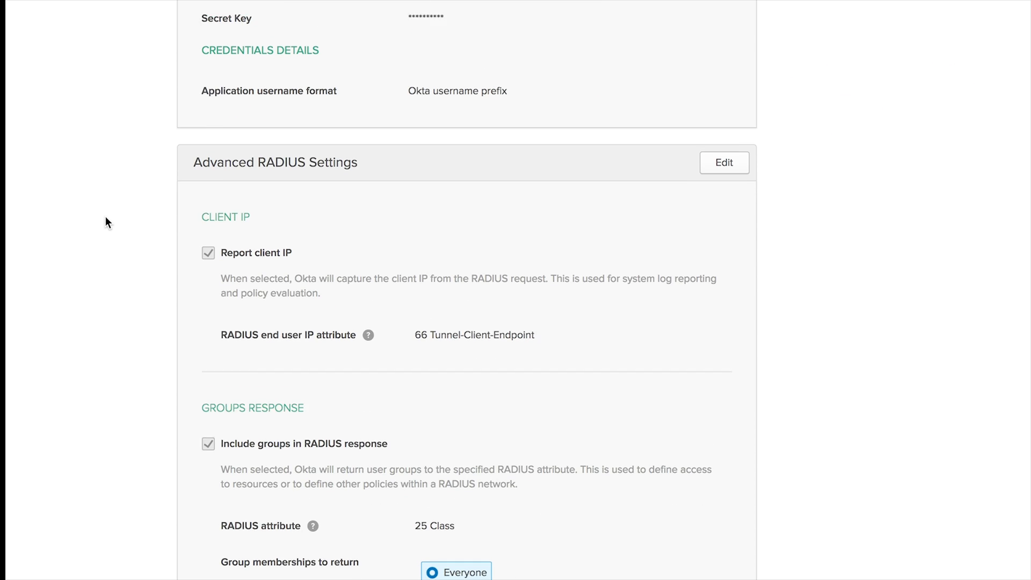
scroll(down, 3)
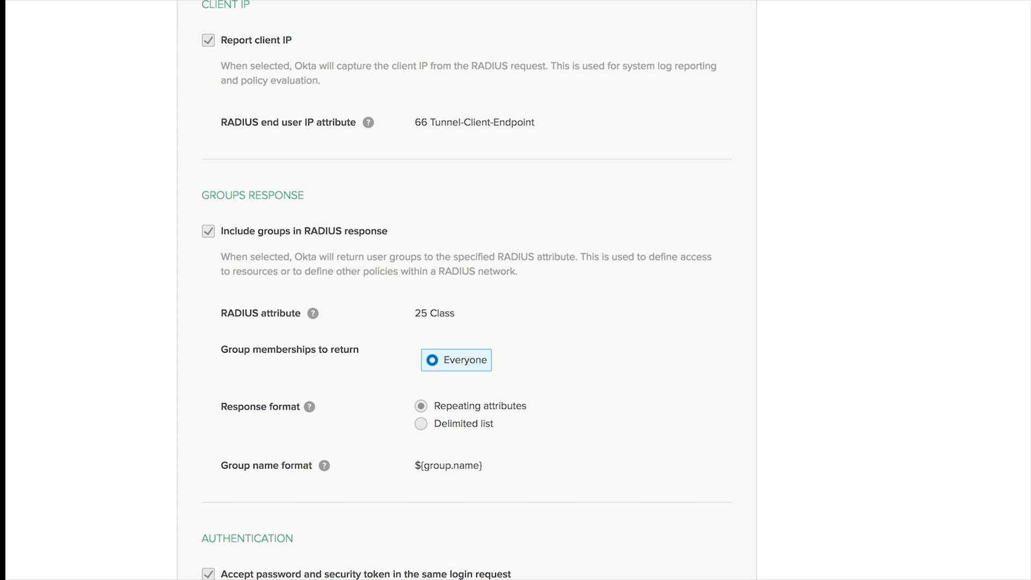
mouse_move(90, 225)
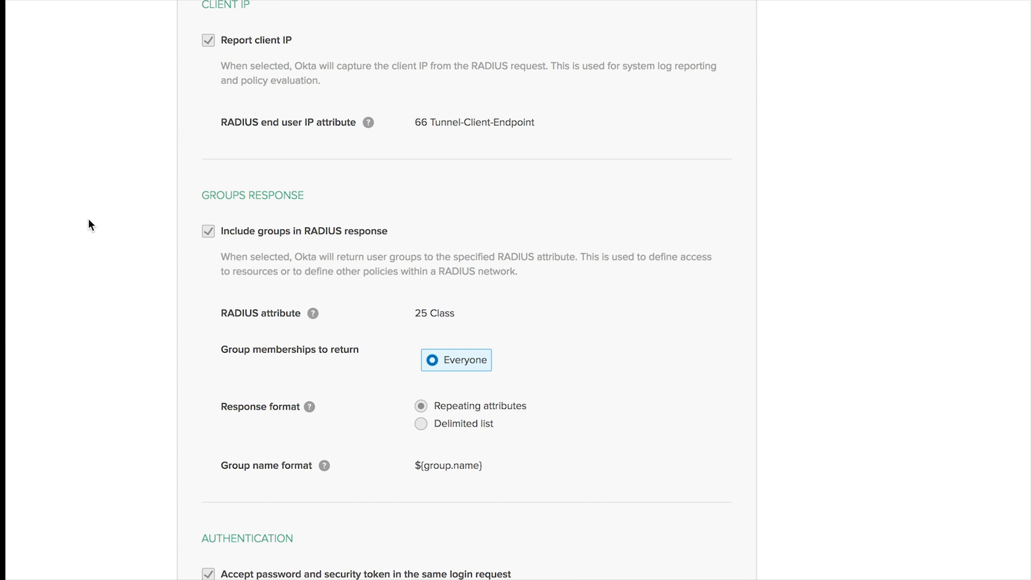
scroll(down, 3)
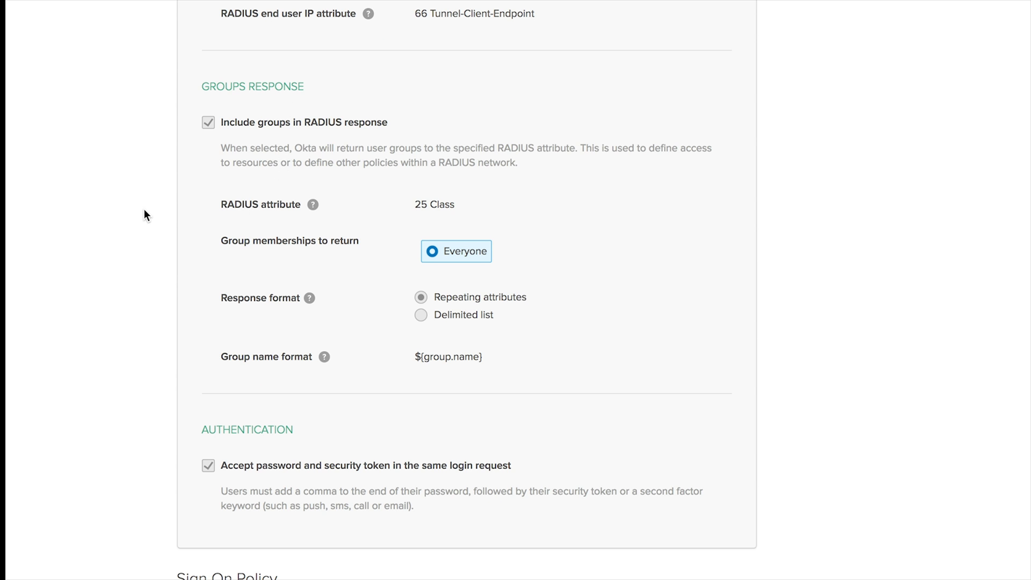
scroll(down, 3)
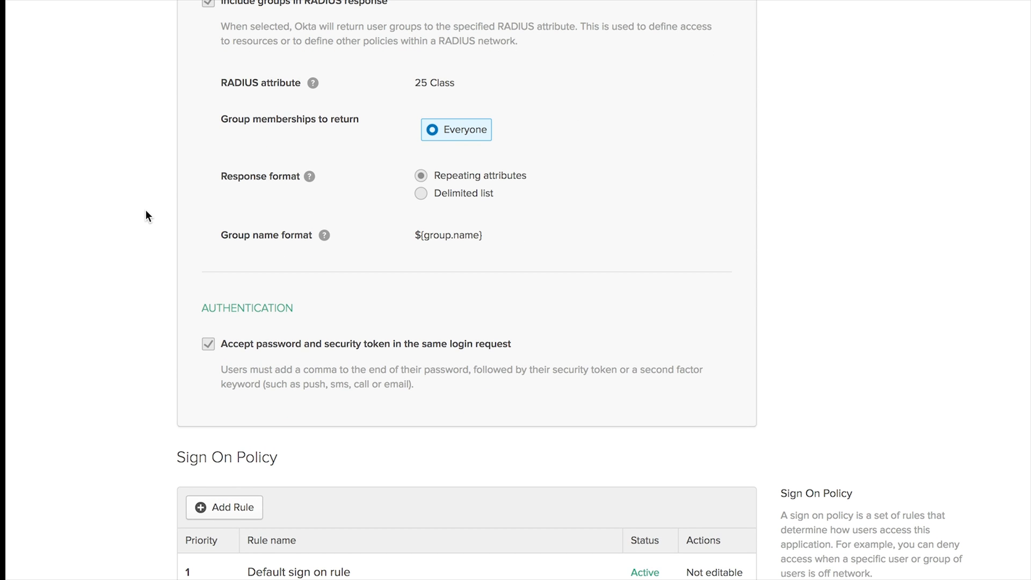
scroll(up, 3)
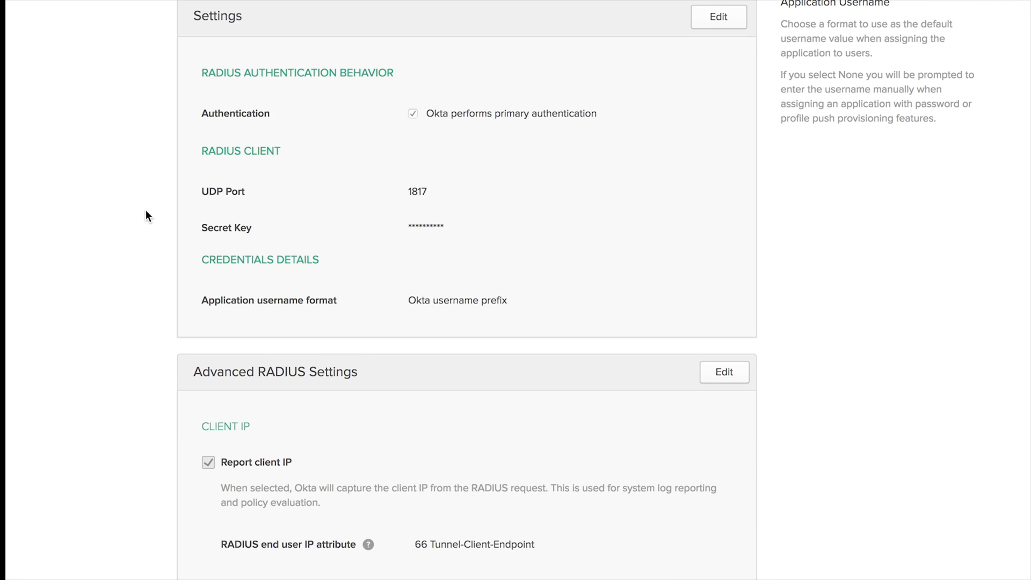
scroll(up, 3)
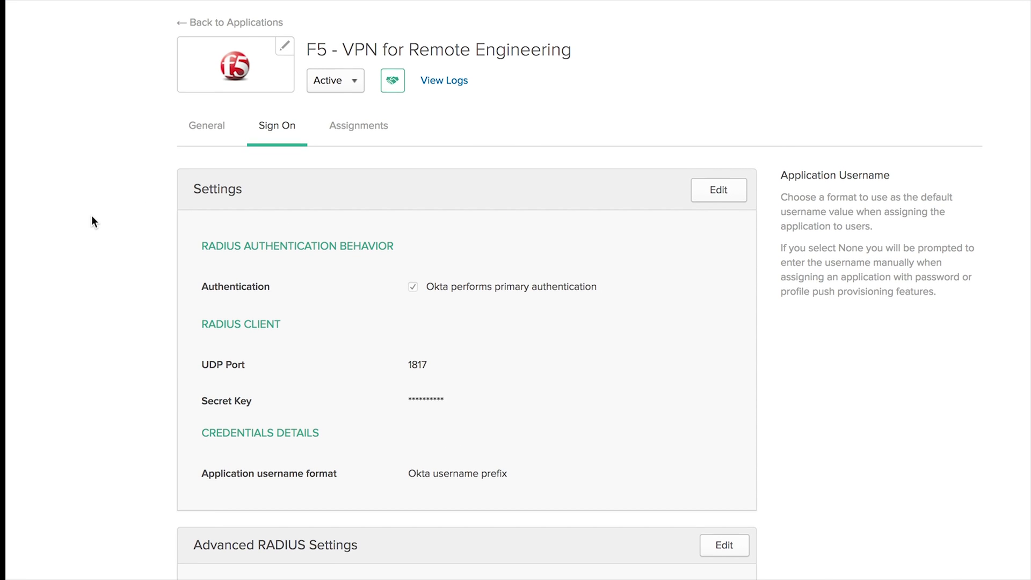
scroll(down, 3)
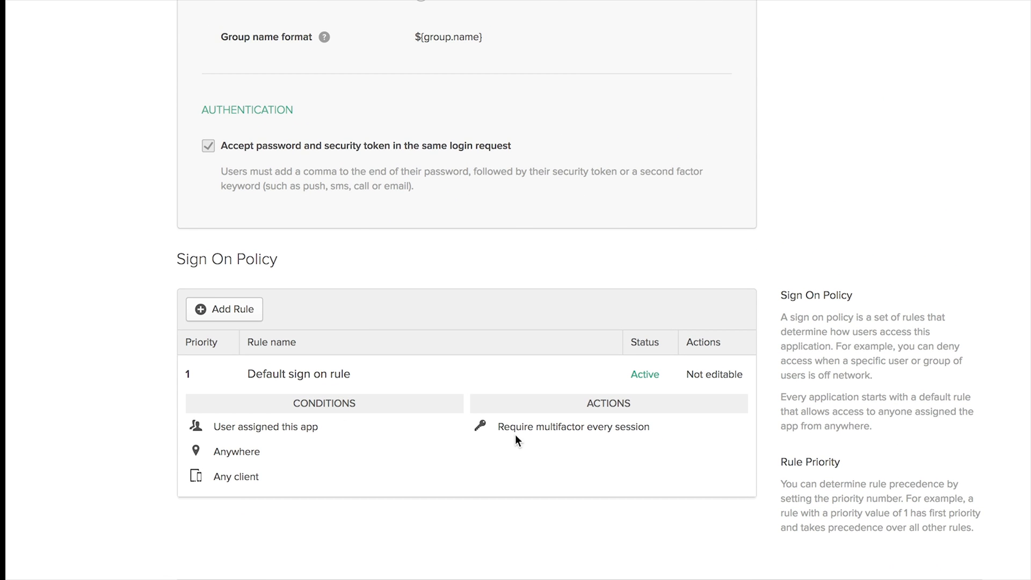
double_click(573, 426)
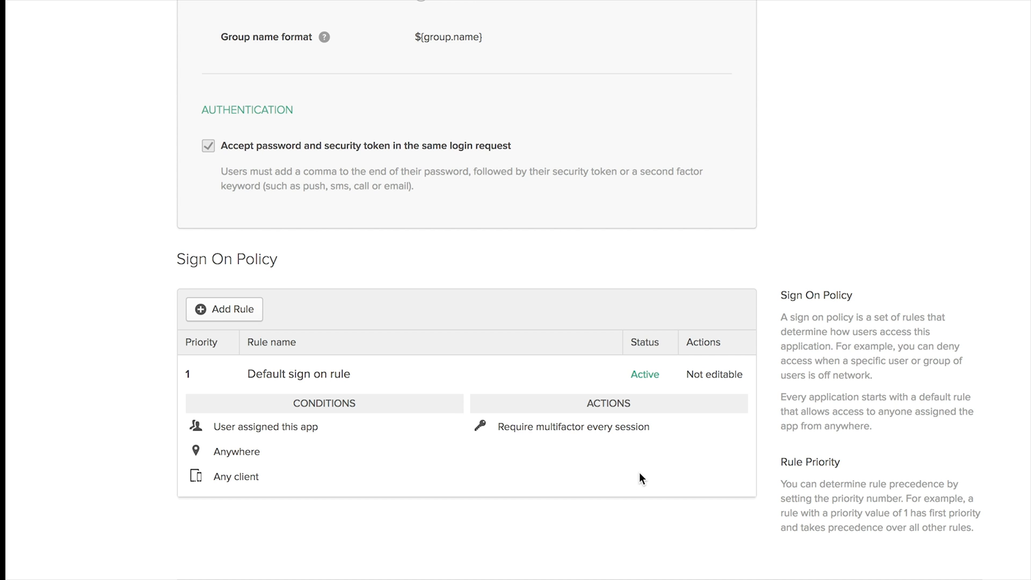
scroll(up, 3)
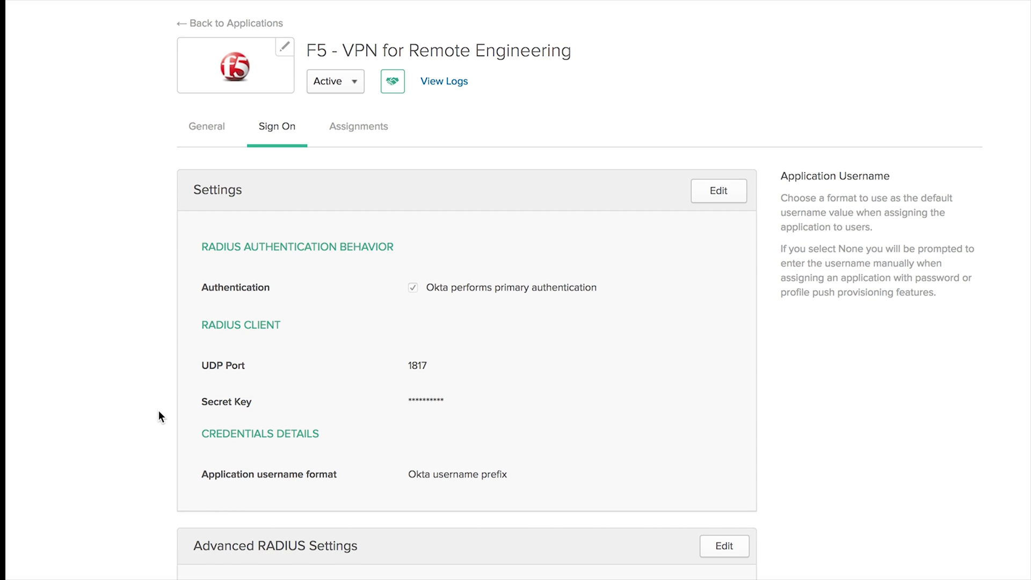
mouse_move(586, 172)
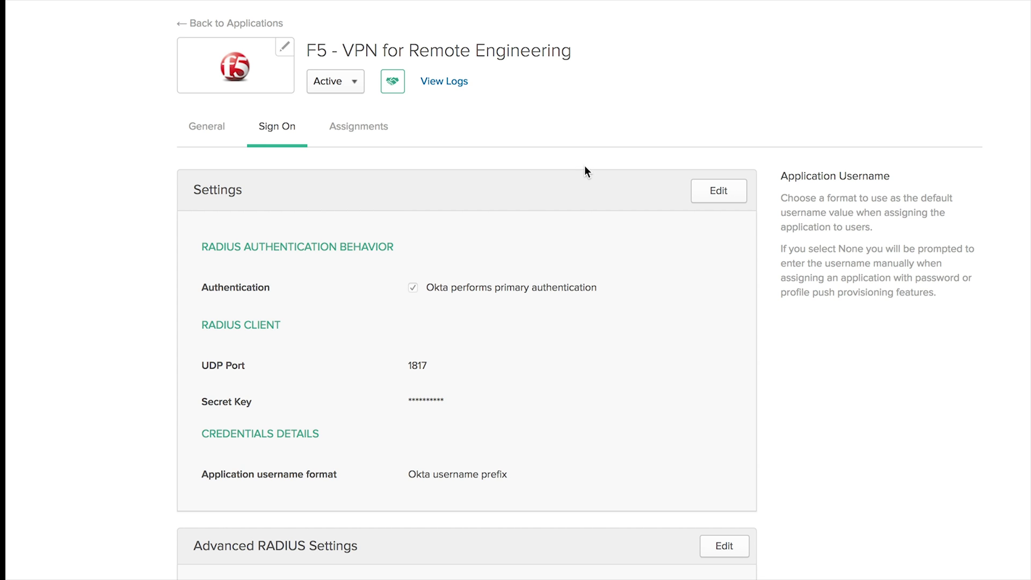
mouse_move(644, 161)
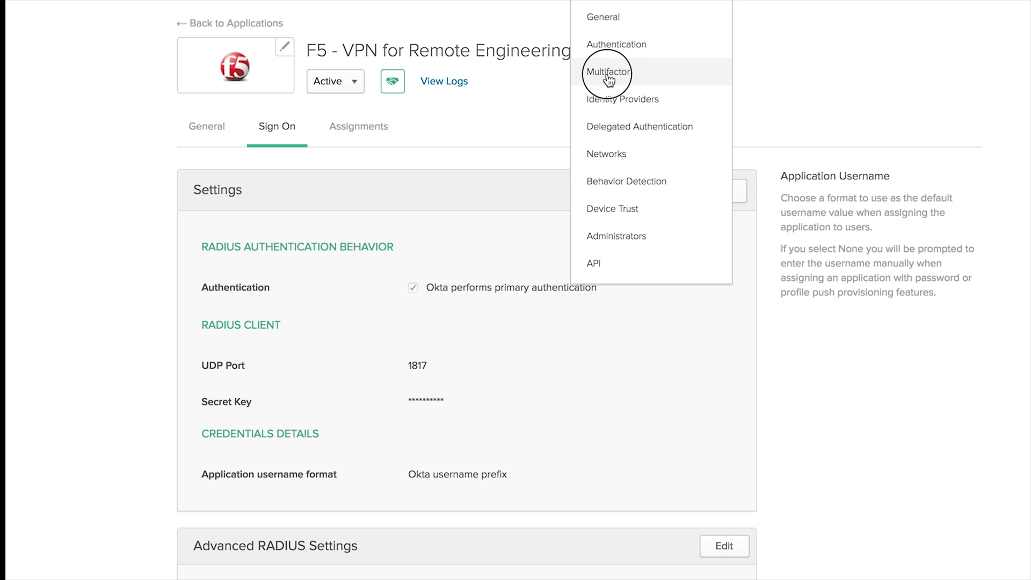
Go to Security > Multifactor and show the Factor Enrollment policies.
click(607, 71)
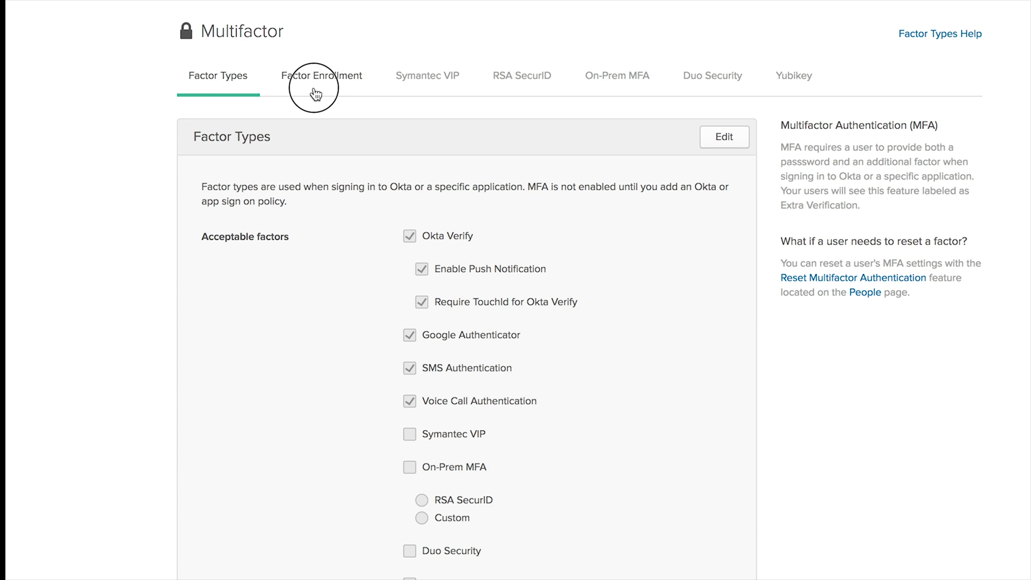
click(321, 75)
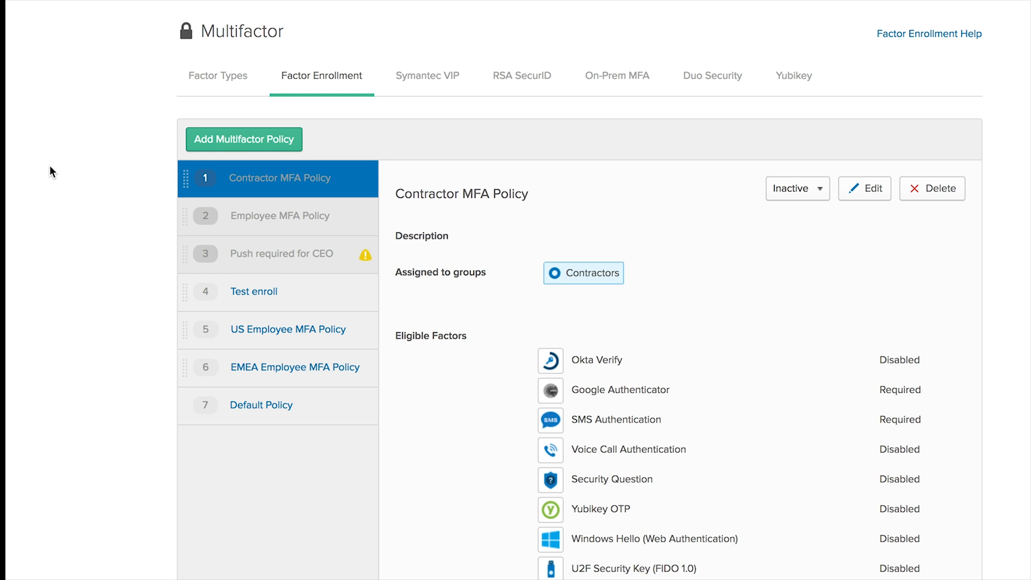
mouse_move(177, 162)
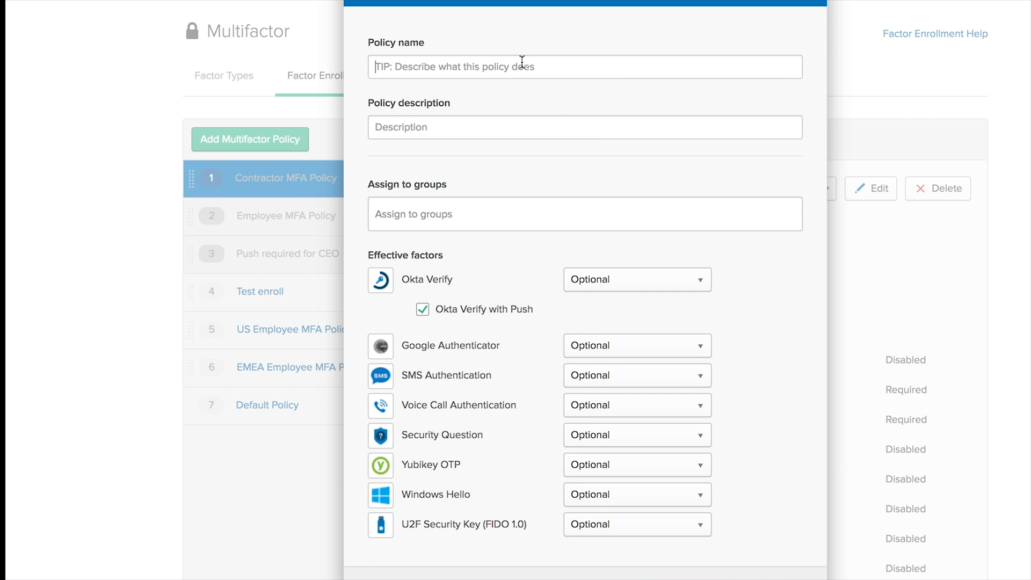
Describe the new policy as 'Engineering Team must enroll in MFA that works on VPN connections'.
text(Enginer)
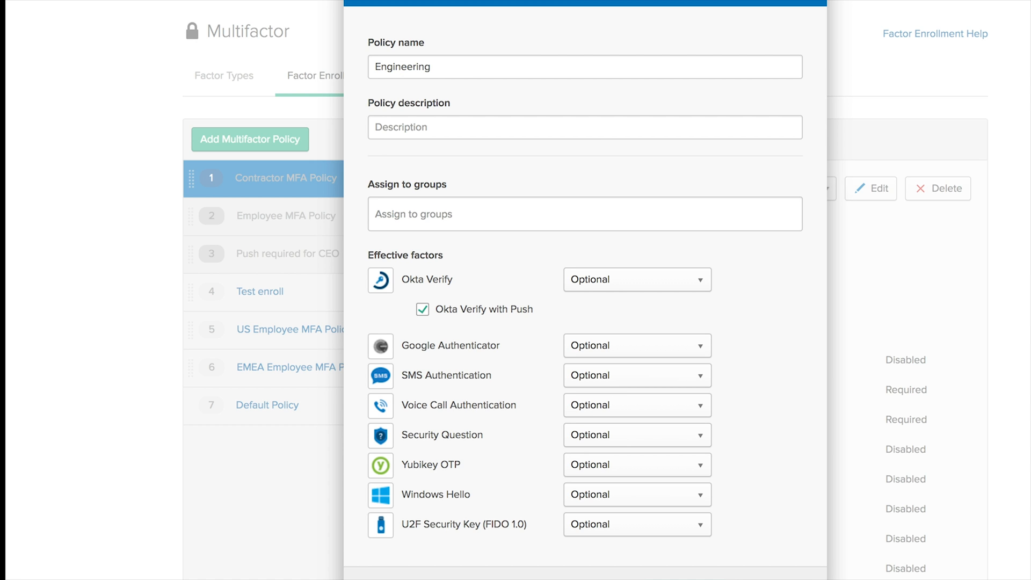
text(Team)
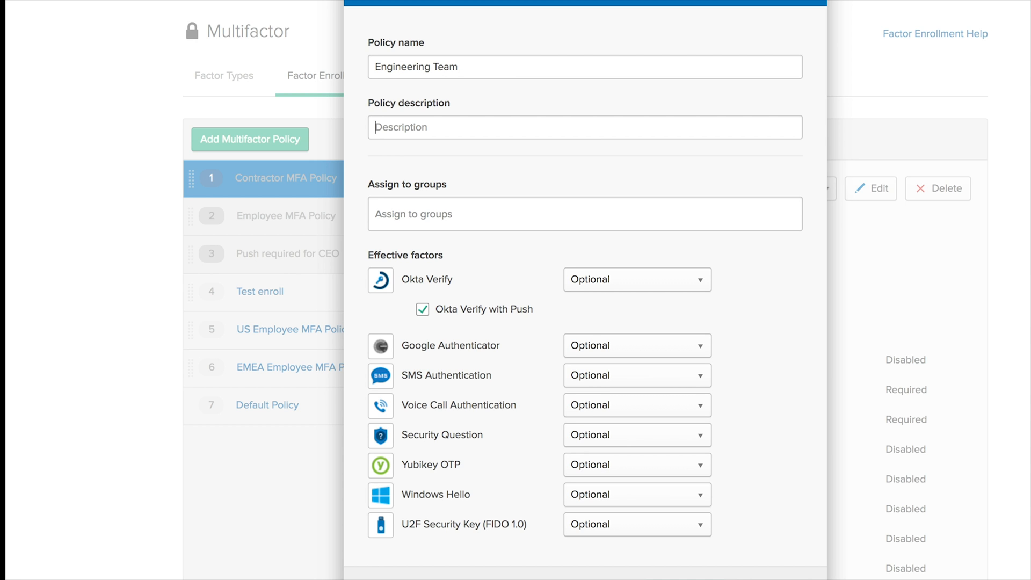
text(Engineering Te)
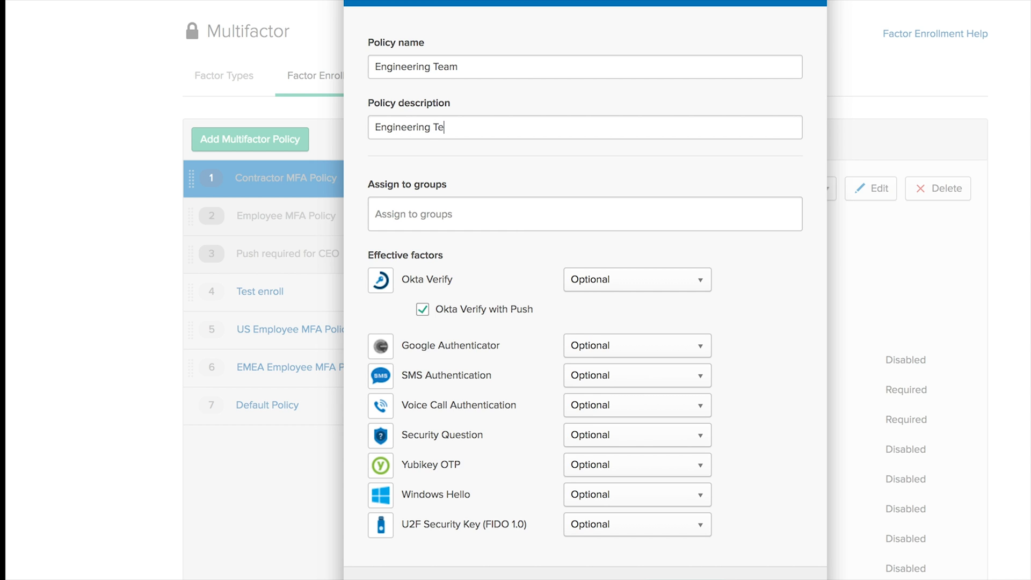
text(am must enroll)
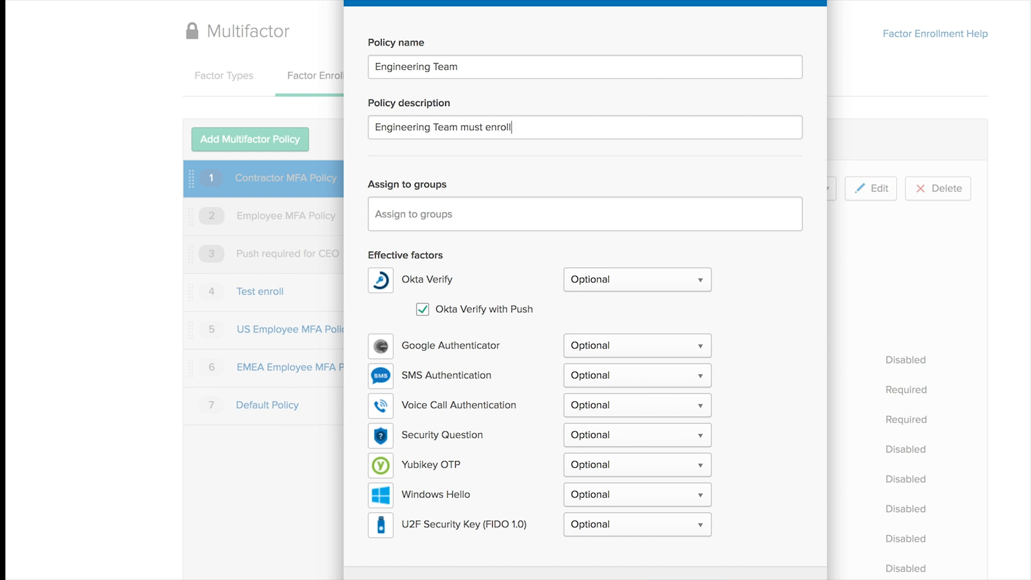
text(in MFA that)
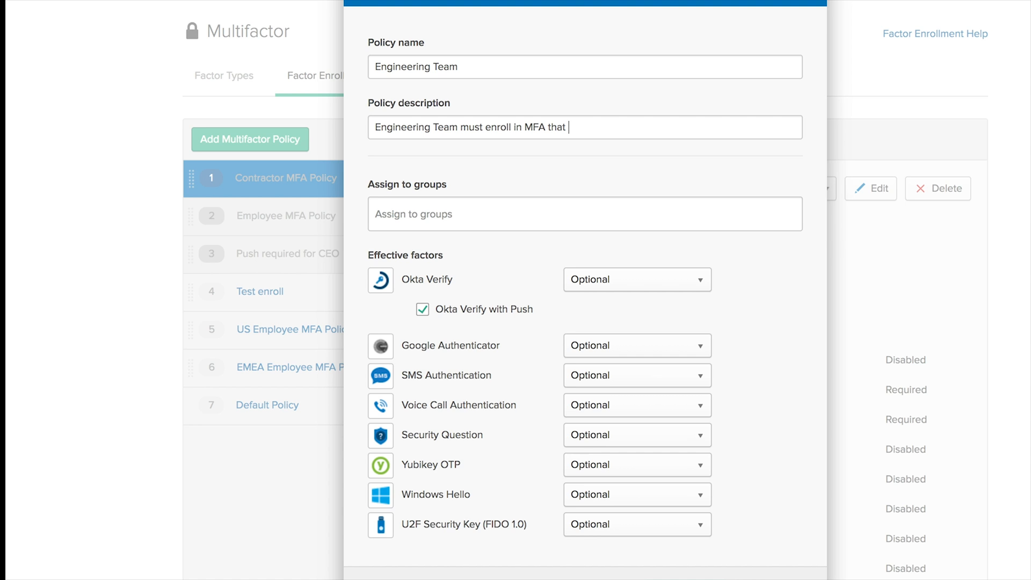
text(works)
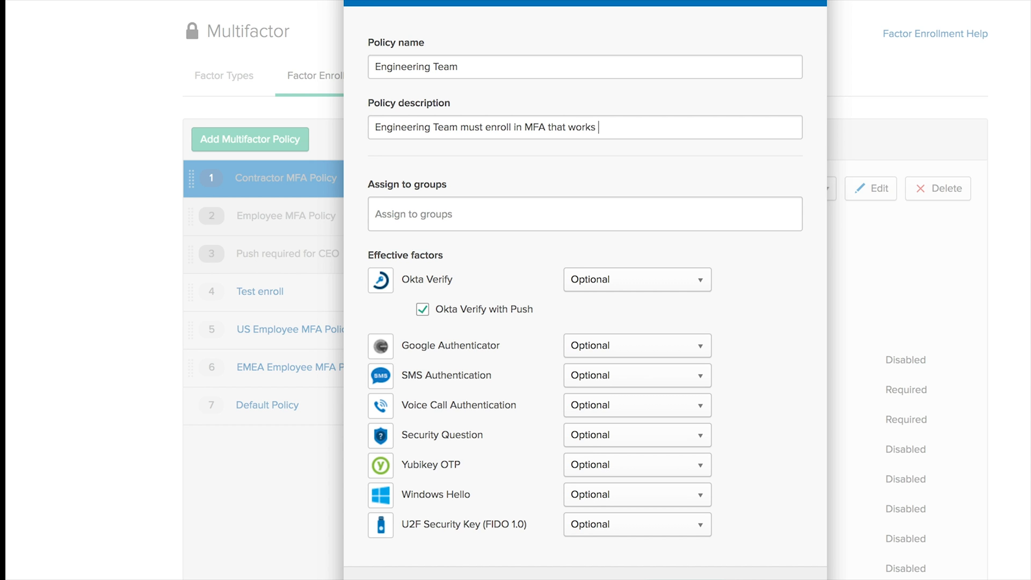
text(on VPN)
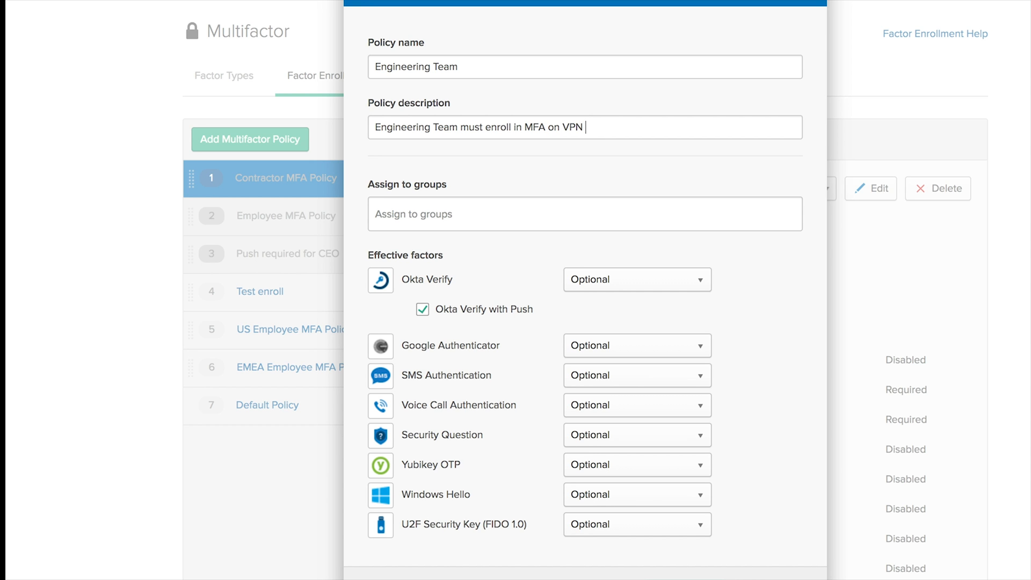
text(connections)
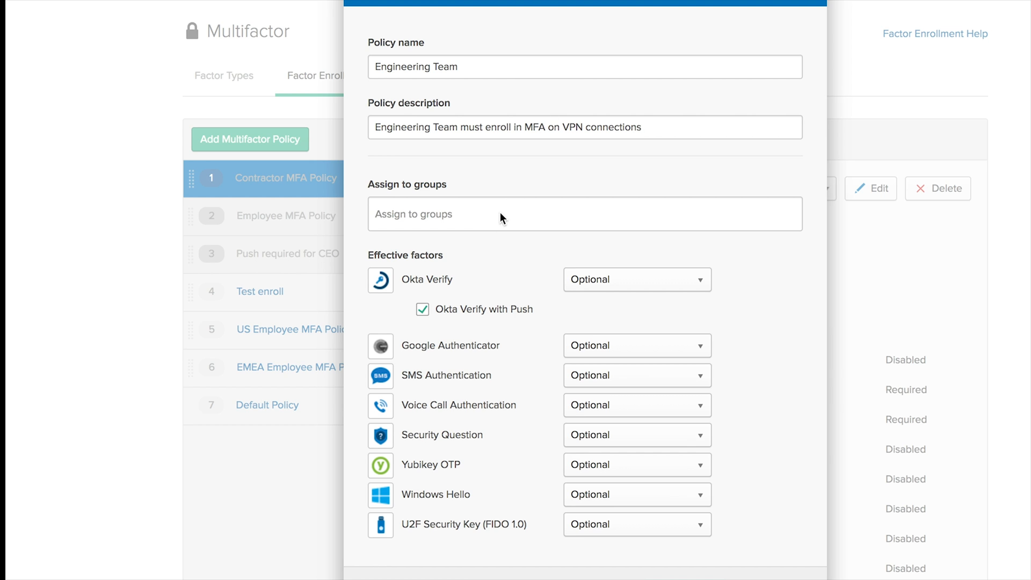
Assign the Engineering - Remote group and name the policy 'Engineering Remote - Enroll'.
text(Enginee)
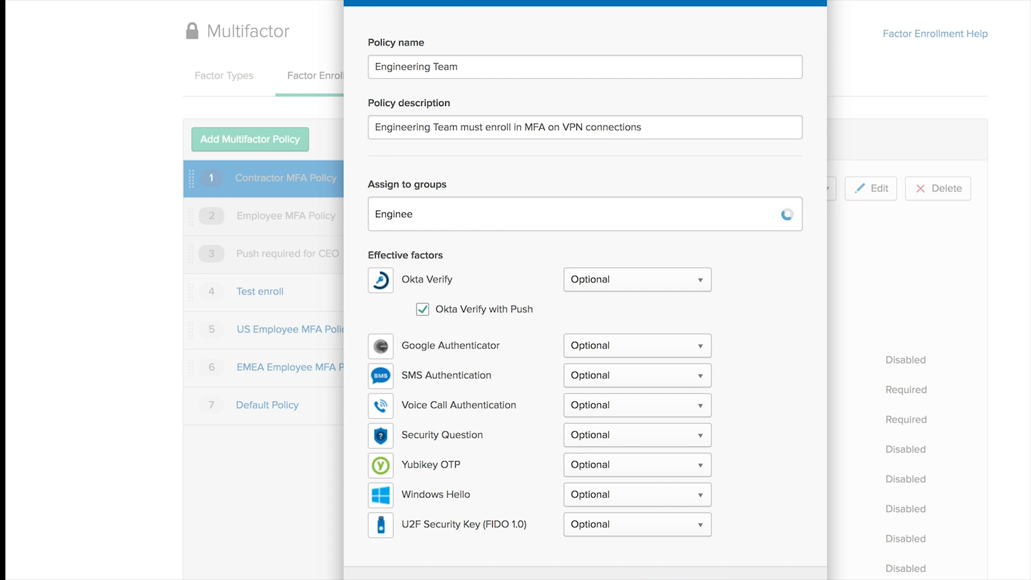
click(447, 214)
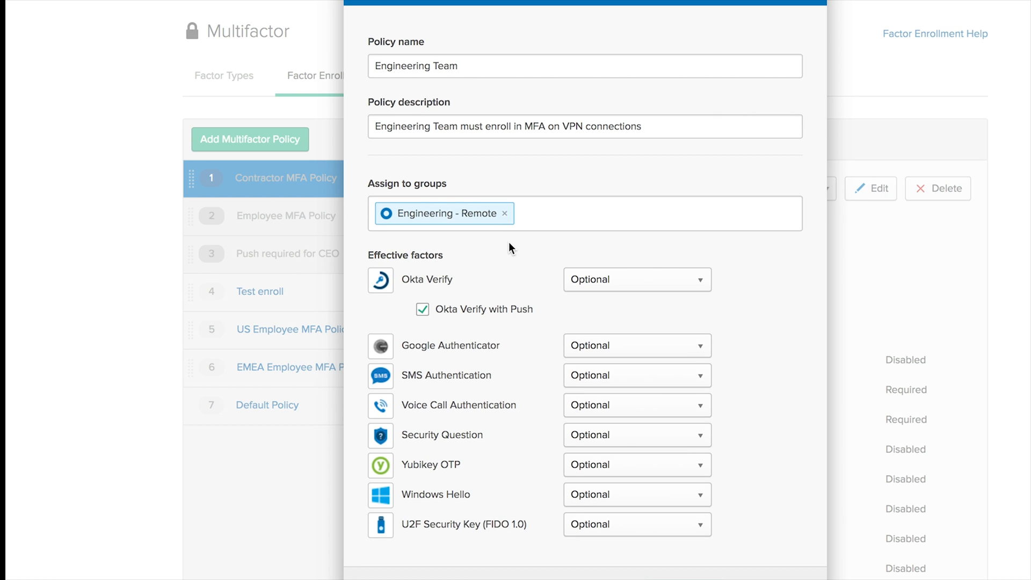
text(Engineering Re)
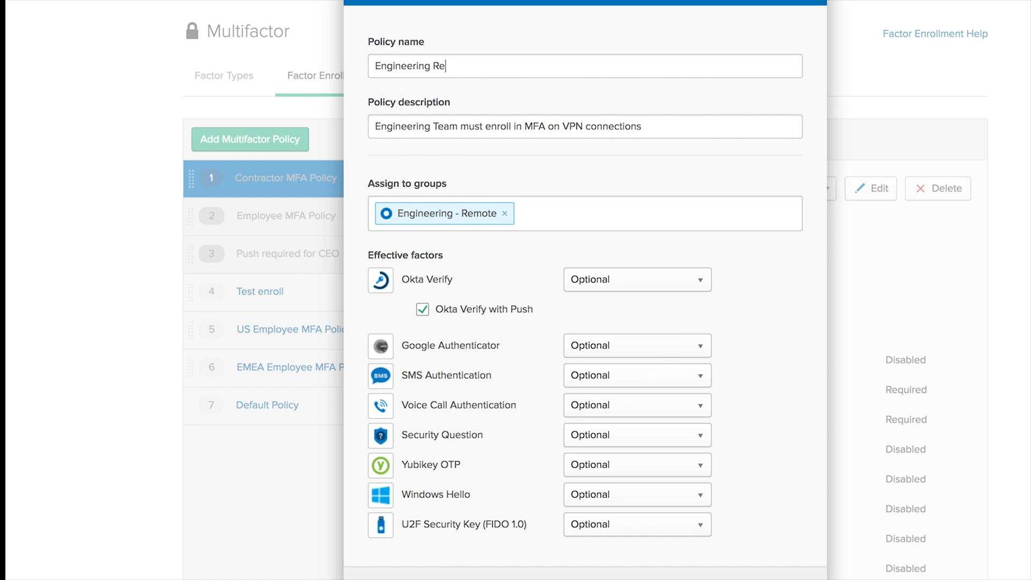
text(mote - Enroll)
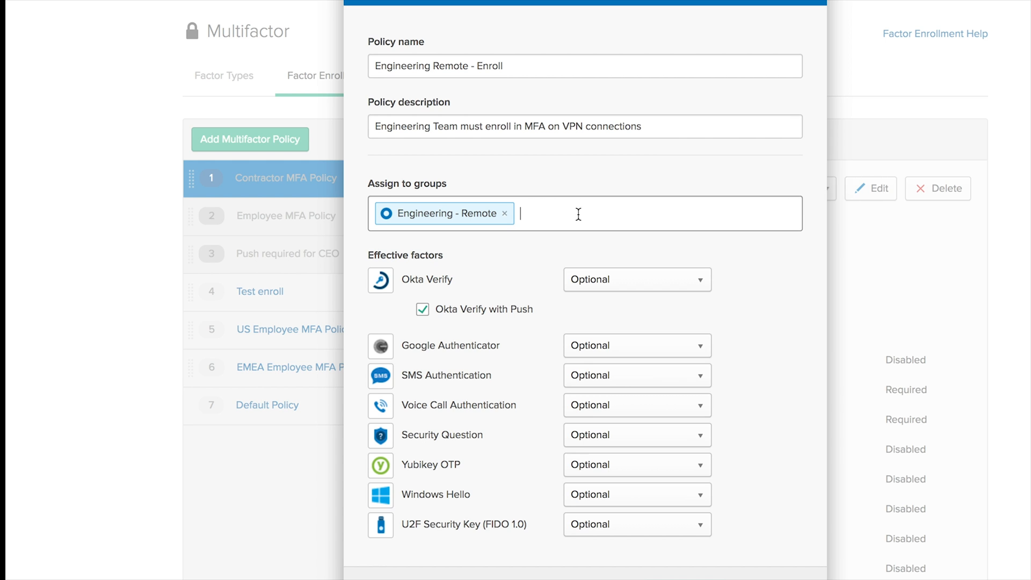
mouse_move(582, 376)
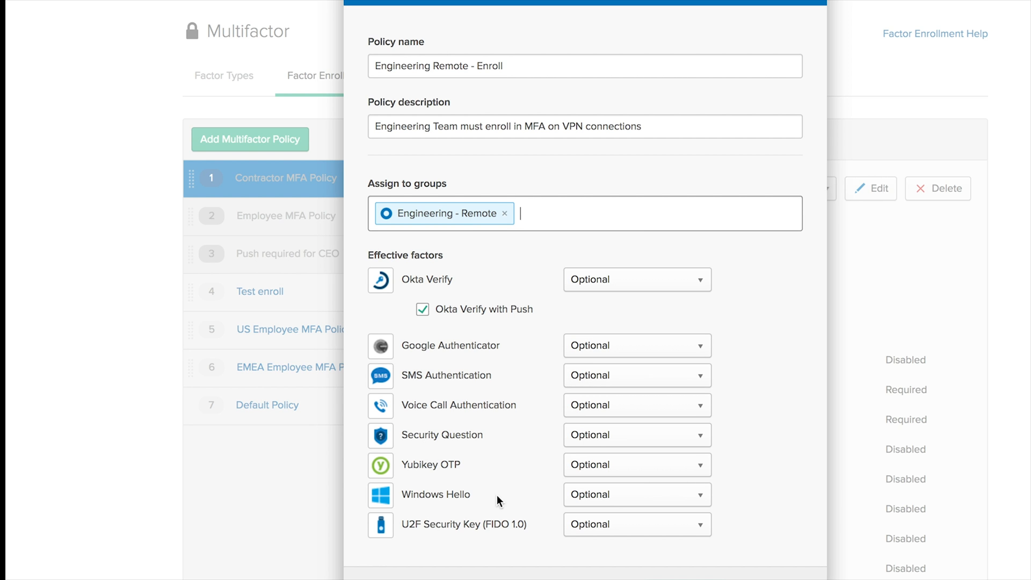
mouse_move(475, 524)
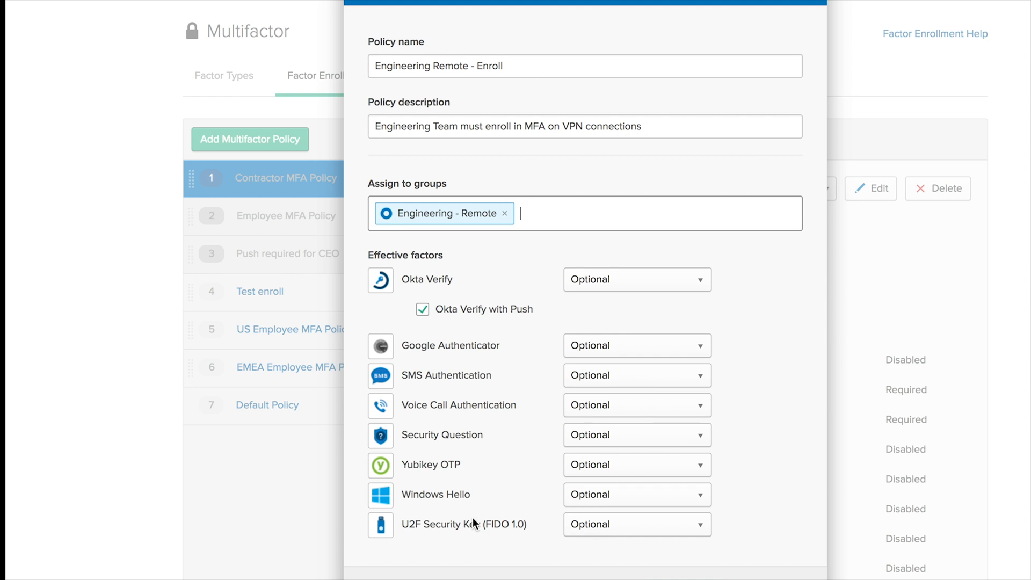
mouse_move(360, 501)
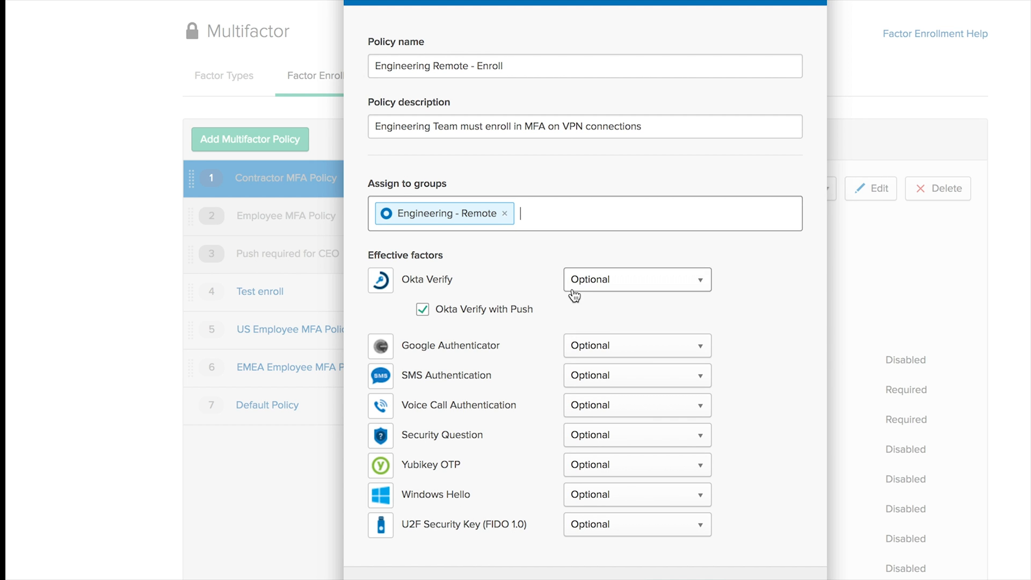
mouse_move(585, 557)
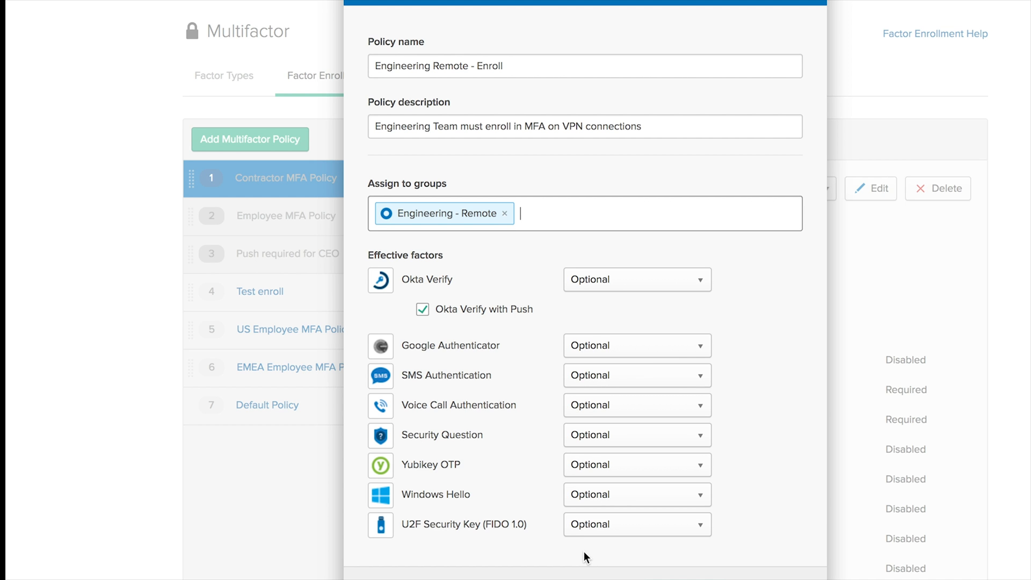
mouse_move(585, 558)
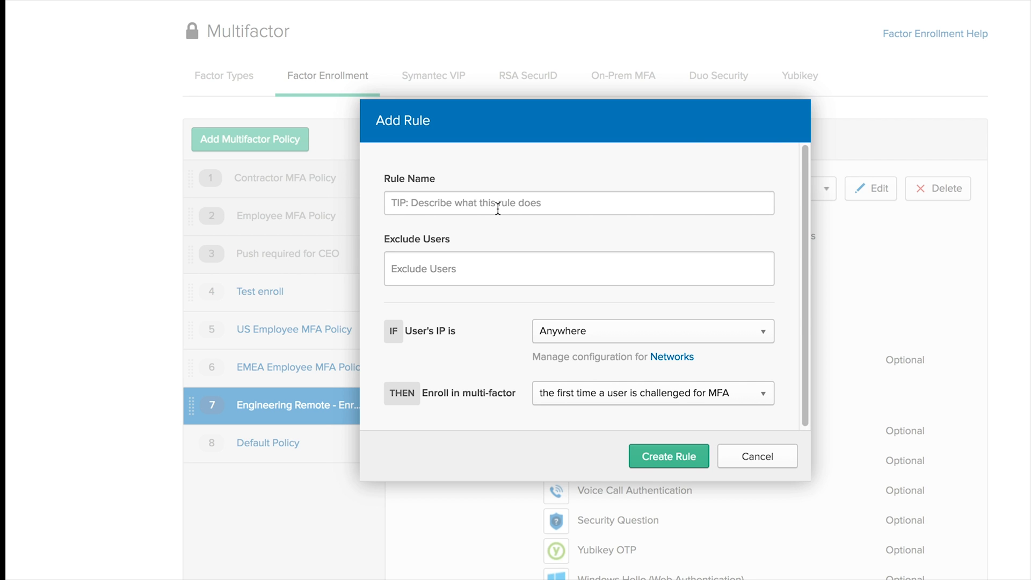
Create rule 'Enroll on MFA on 1st challenge', enrolling from anywhere at first challenge.
text(Enroll on MFA)
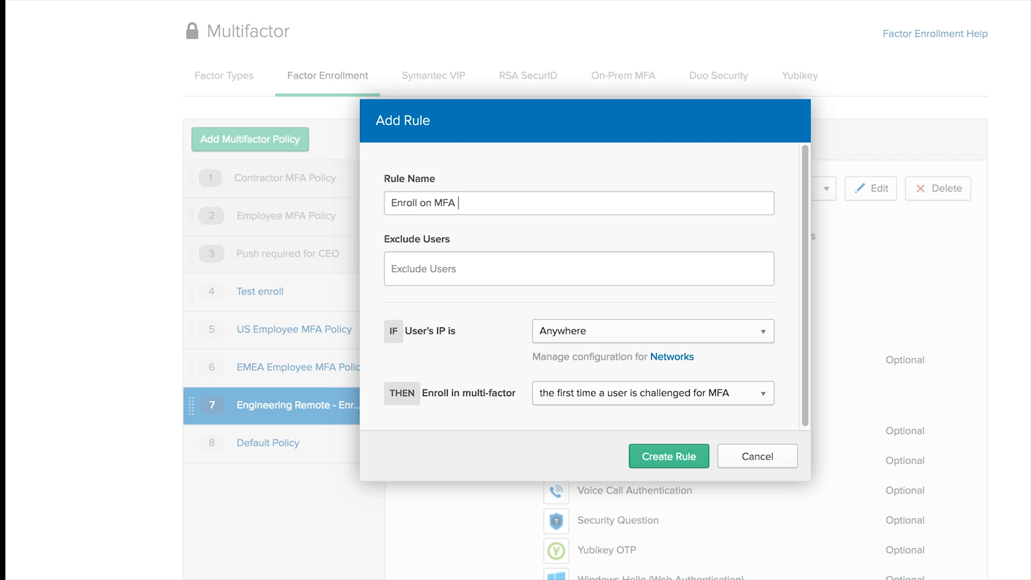
text(on 1)
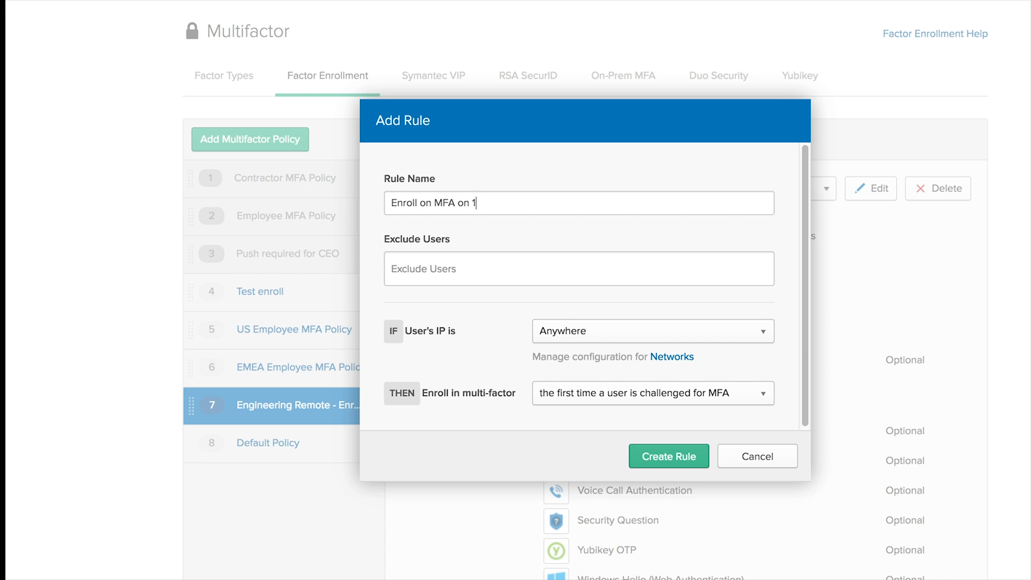
text(st challenge)
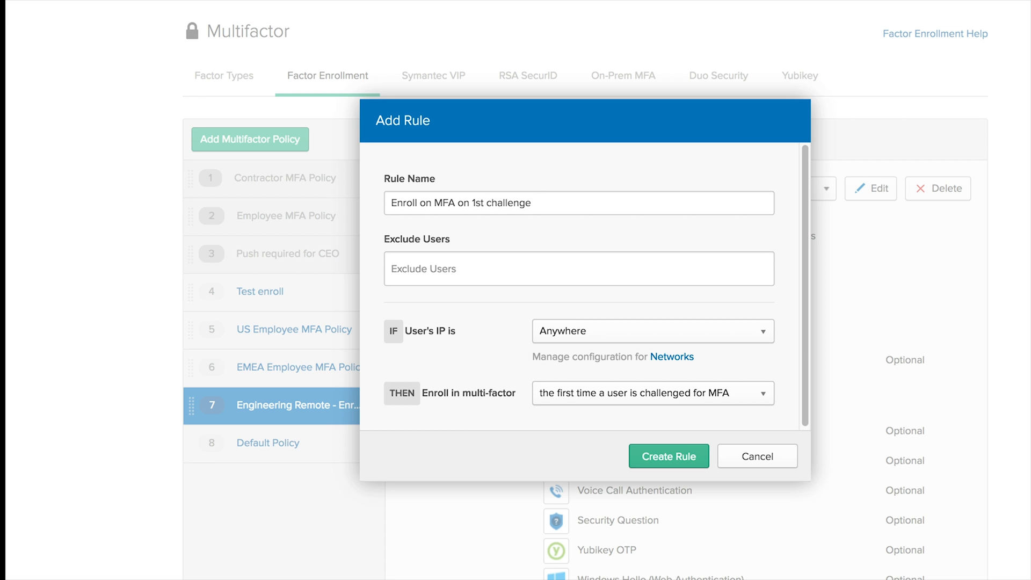
mouse_move(679, 349)
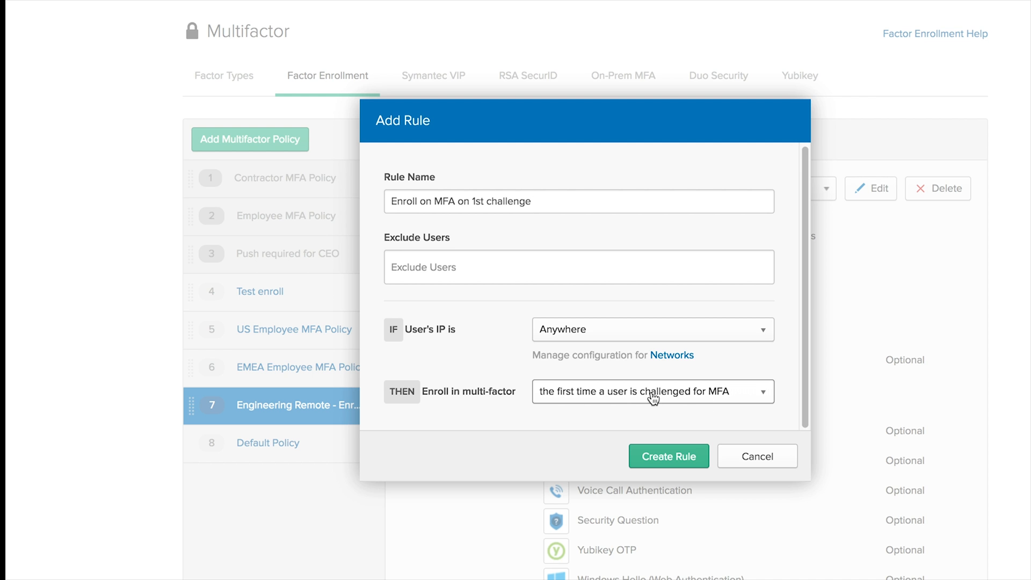
mouse_move(691, 404)
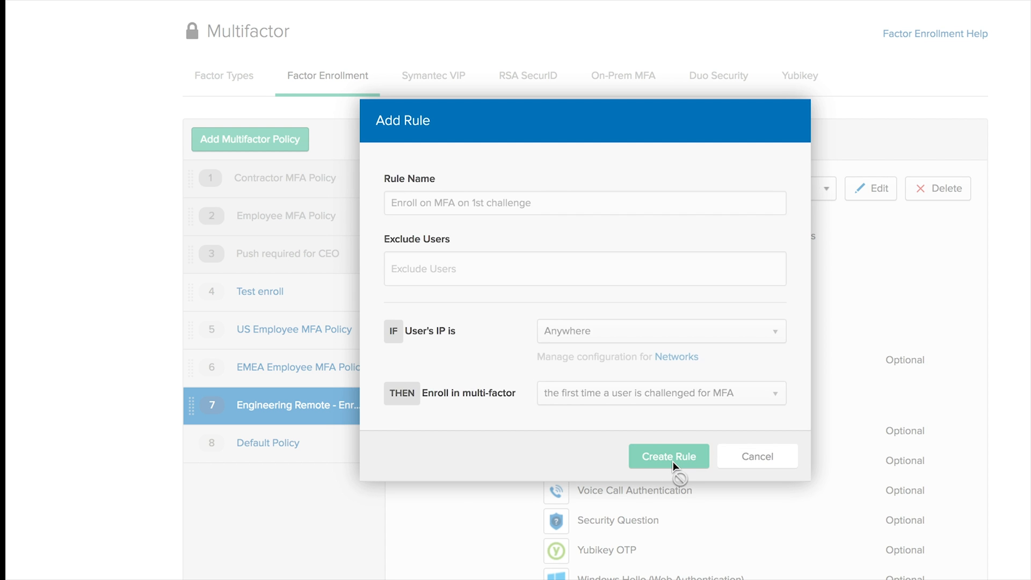
click(668, 456)
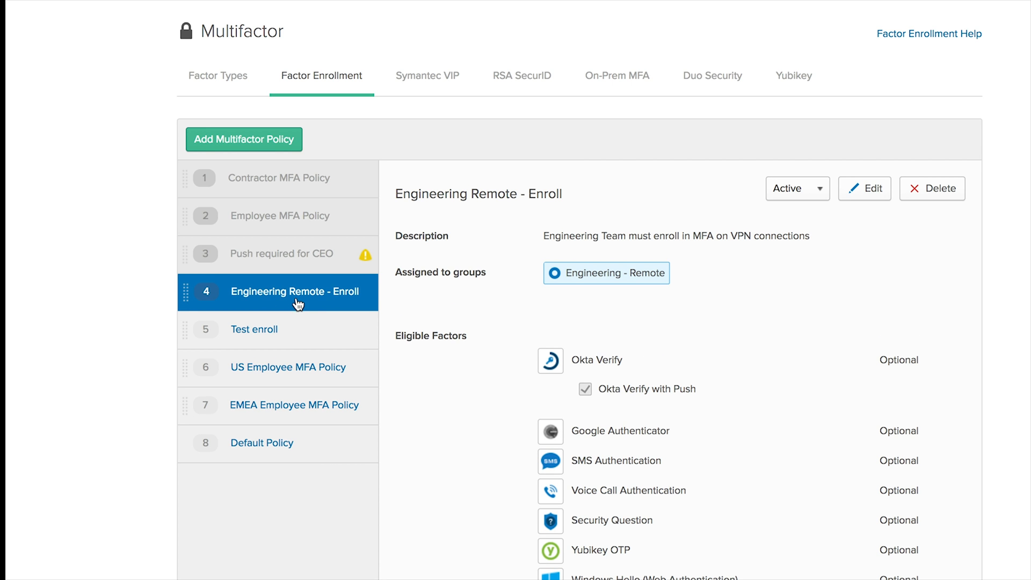
mouse_move(519, 315)
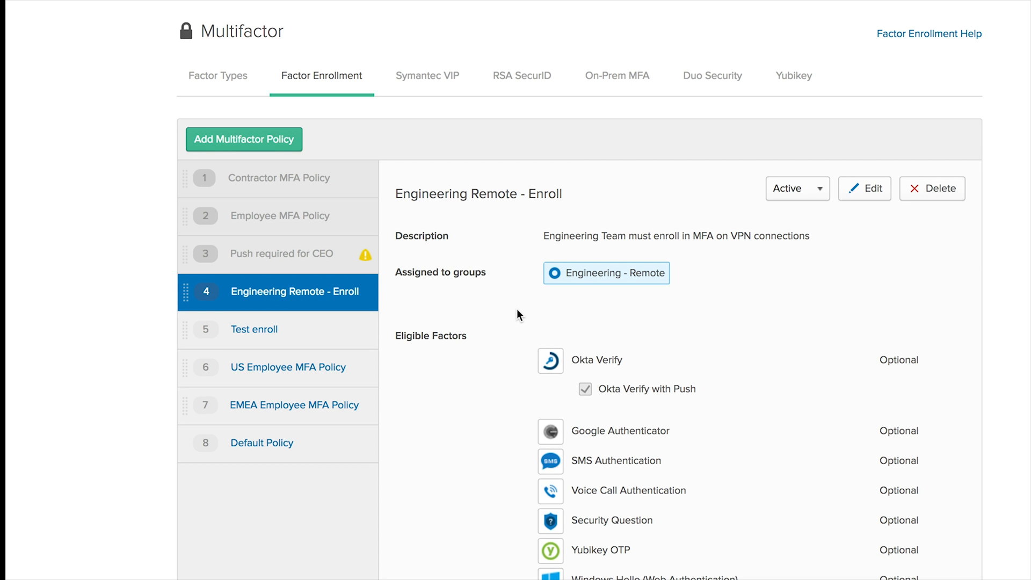
Scroll the Engineering Remote - Enroll policy to confirm its new rule is Active.
scroll(down, 3)
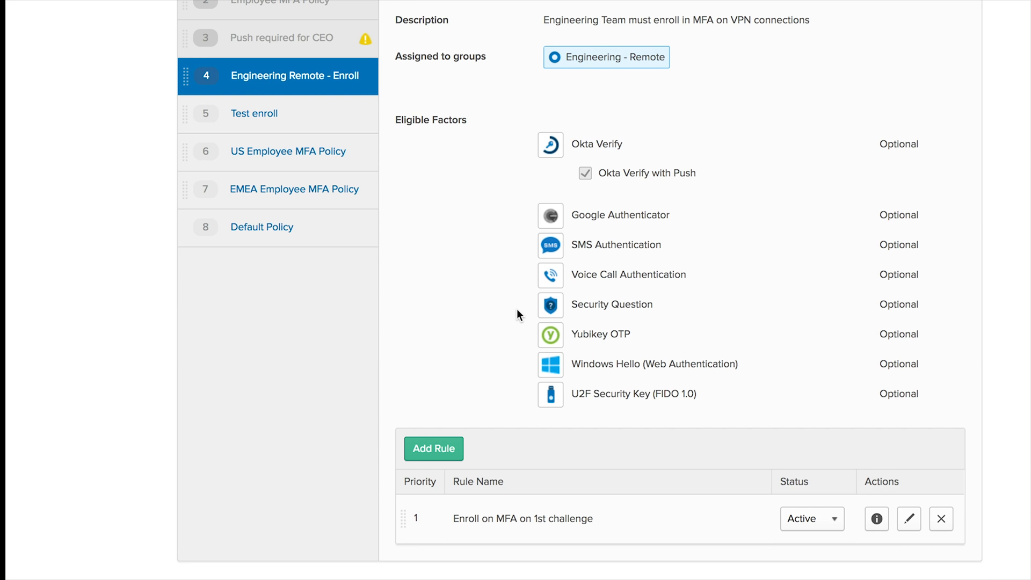
scroll(up, 3)
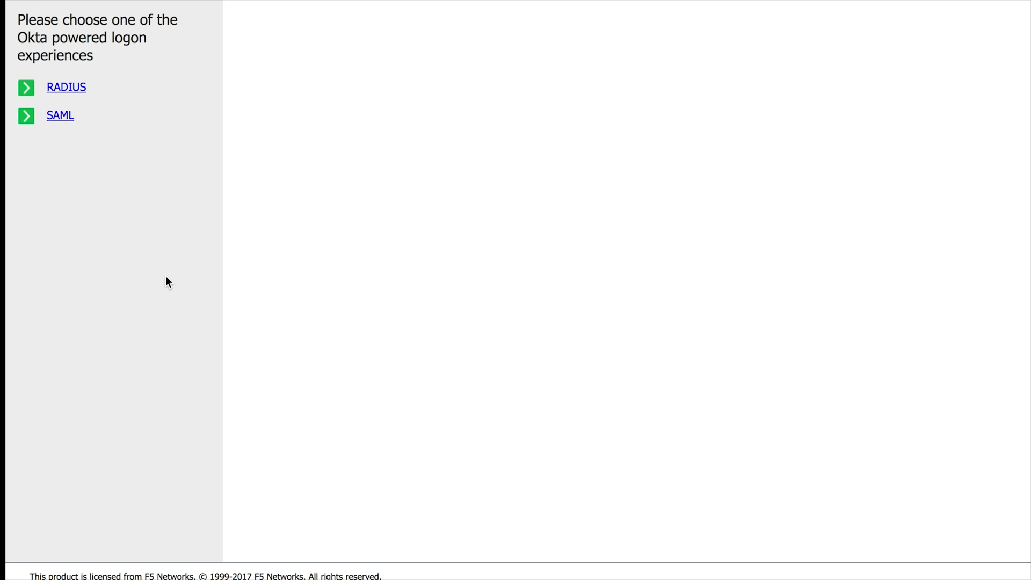
mouse_move(161, 98)
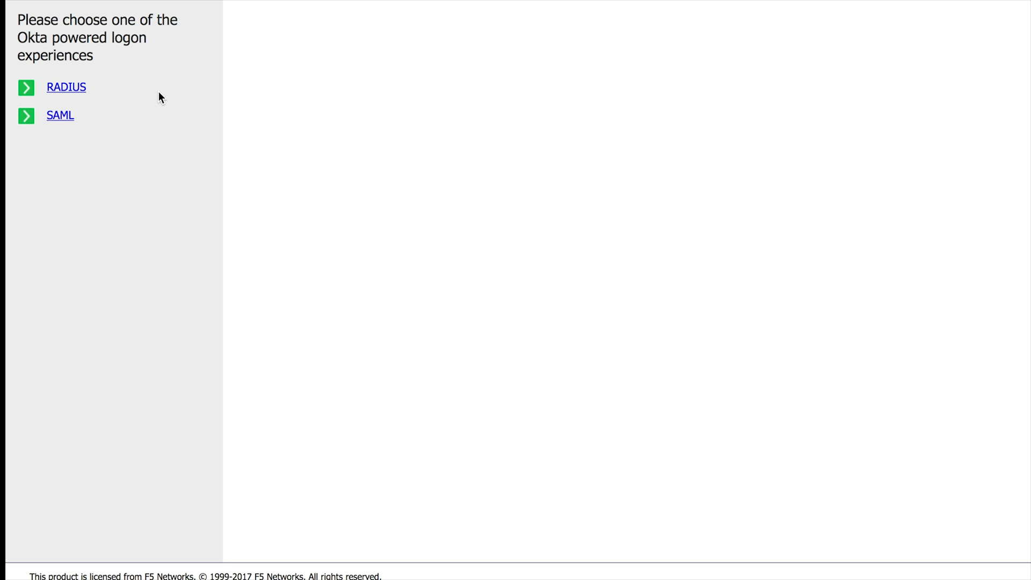
mouse_move(202, 172)
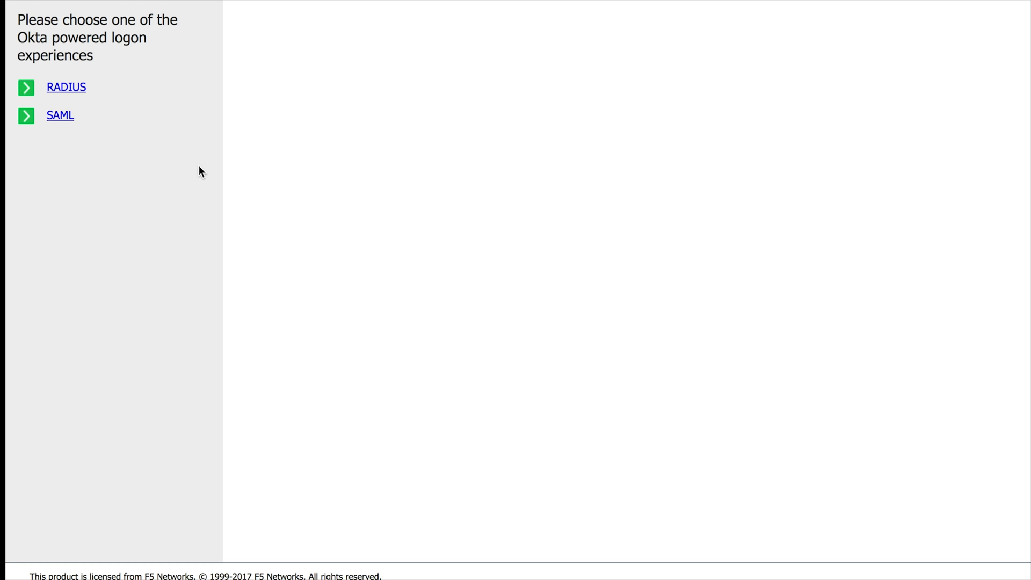
mouse_move(204, 164)
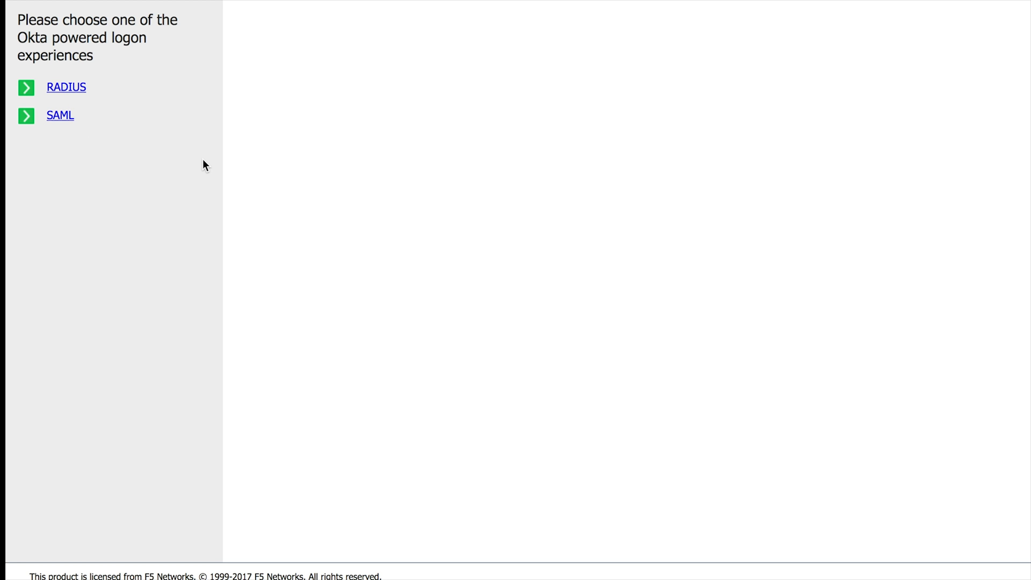
mouse_move(88, 90)
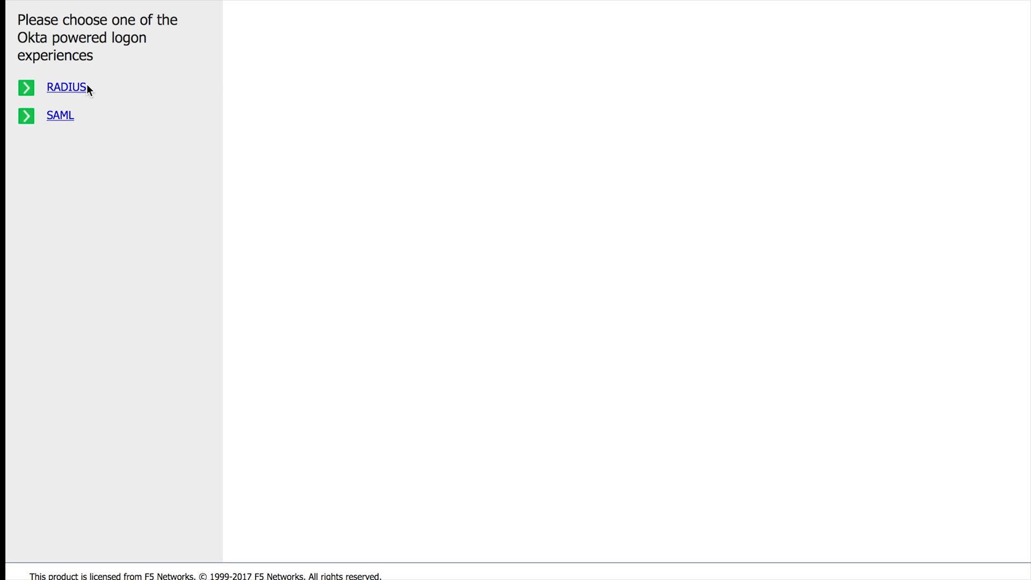
mouse_move(161, 97)
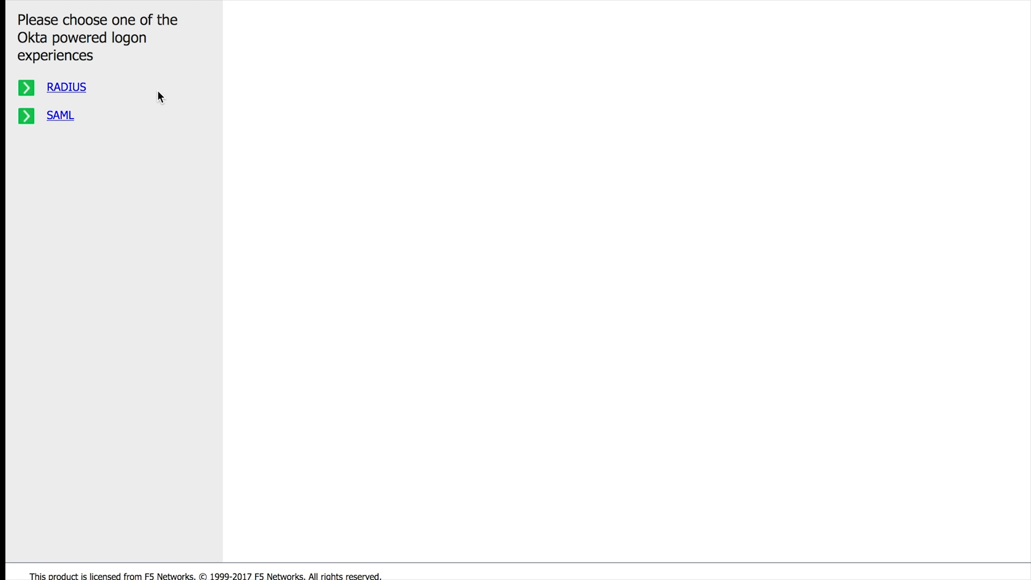
Choose the RADIUS logon experience on the F5 Okta-powered logon page.
click(66, 87)
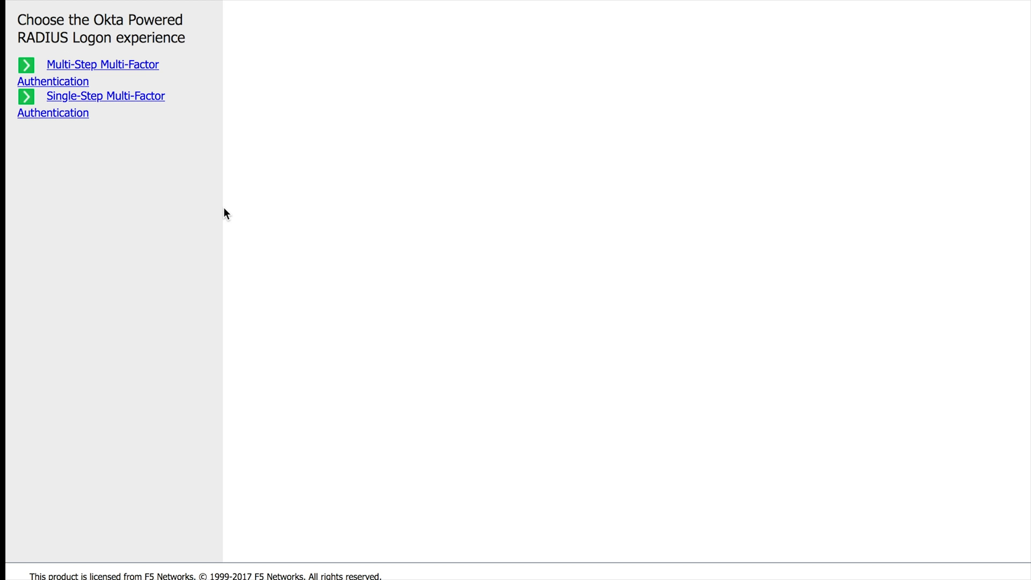
mouse_move(249, 79)
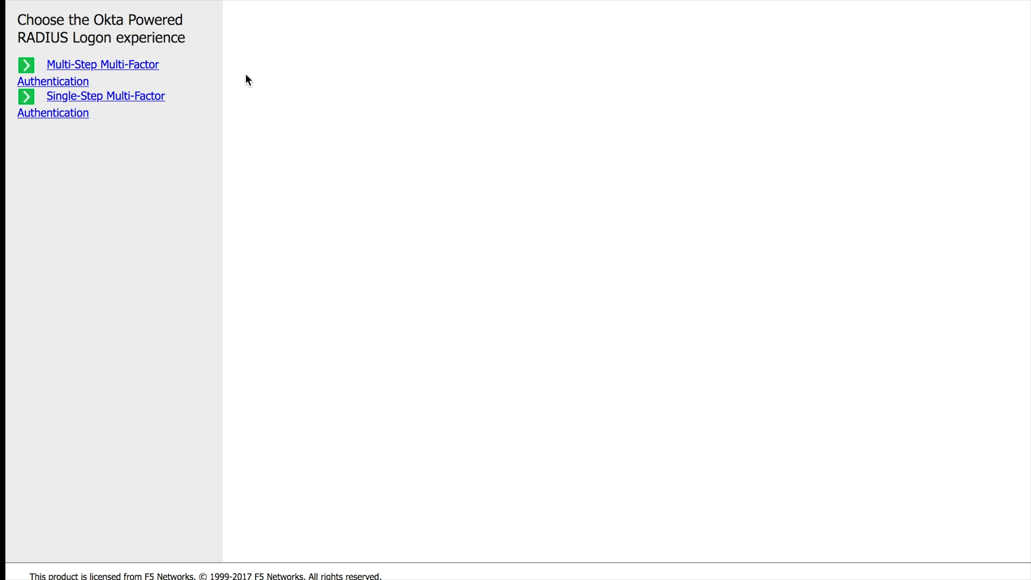
mouse_move(146, 68)
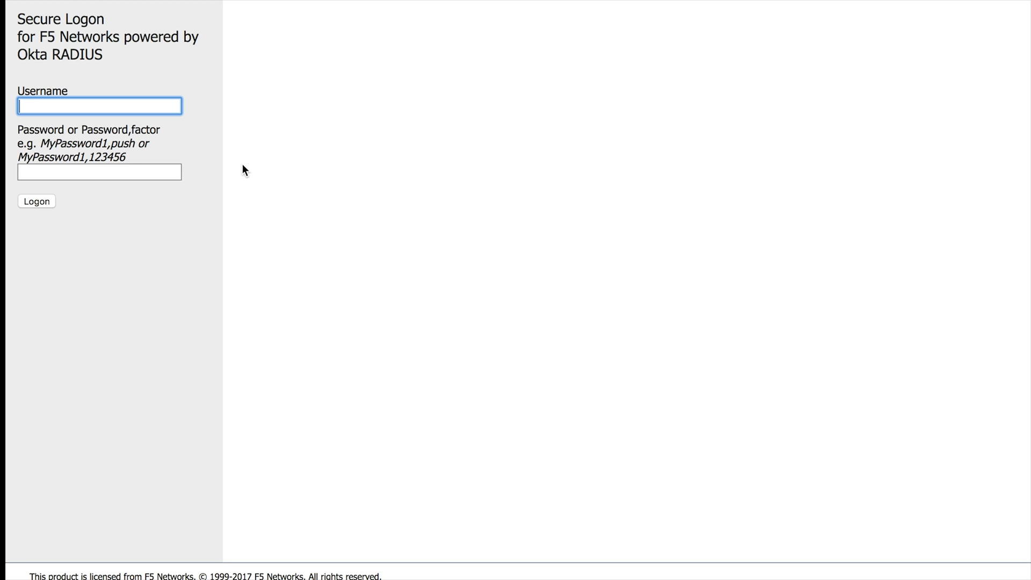
mouse_move(348, 200)
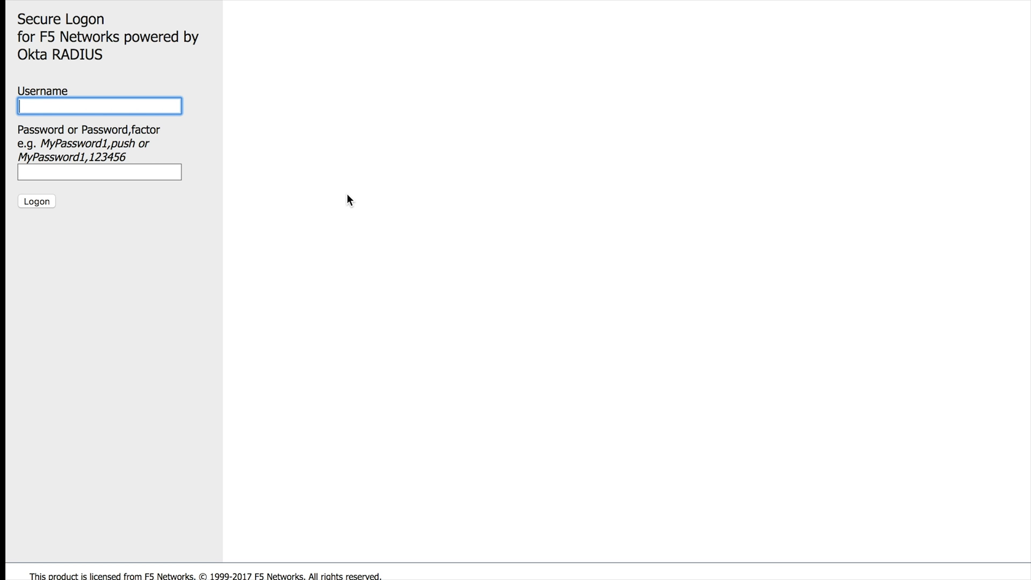
Log on to the F5 Secure Logon form as radius.enroll with its password.
text(radius.enroll)
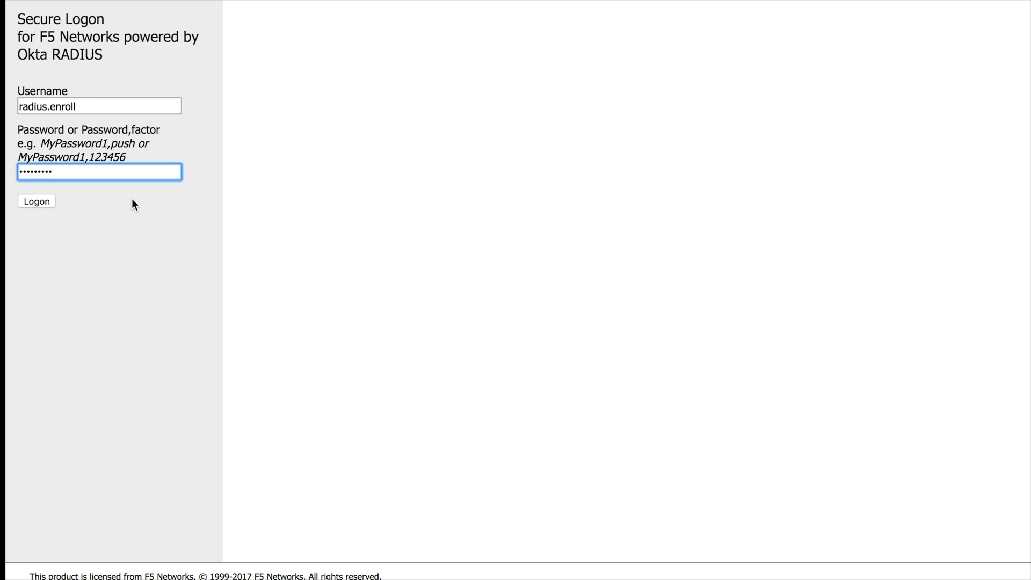
click(37, 201)
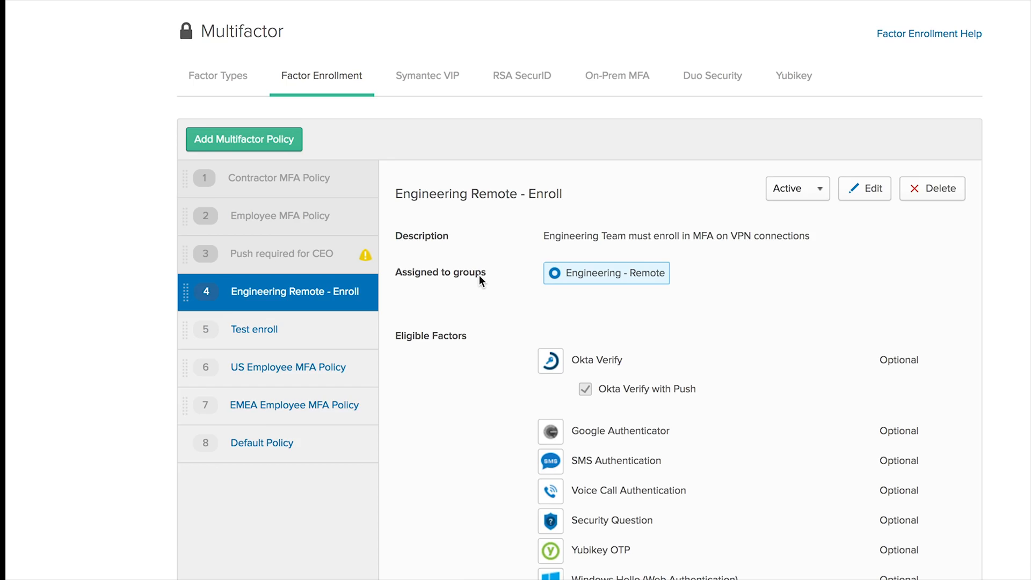
Scroll through Engineering Remote - Enroll's optional factors and first-challenge enrollment rule.
scroll(down, 3)
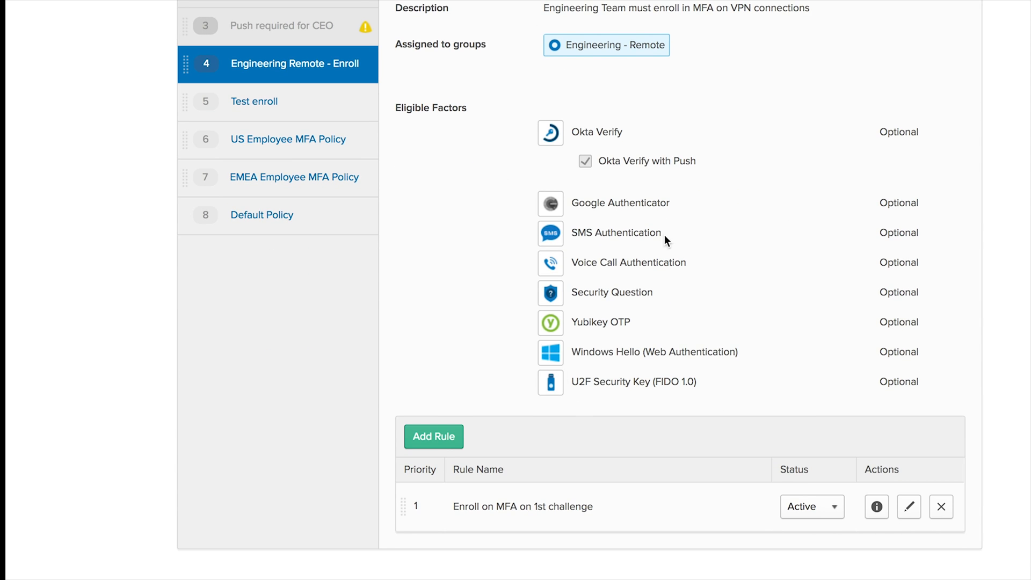
mouse_move(548, 232)
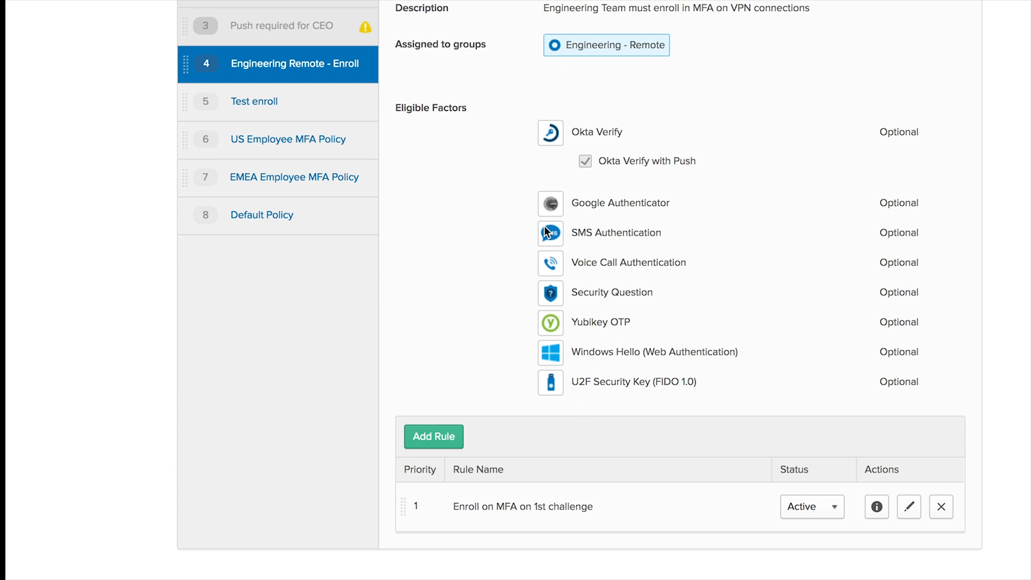
mouse_move(548, 364)
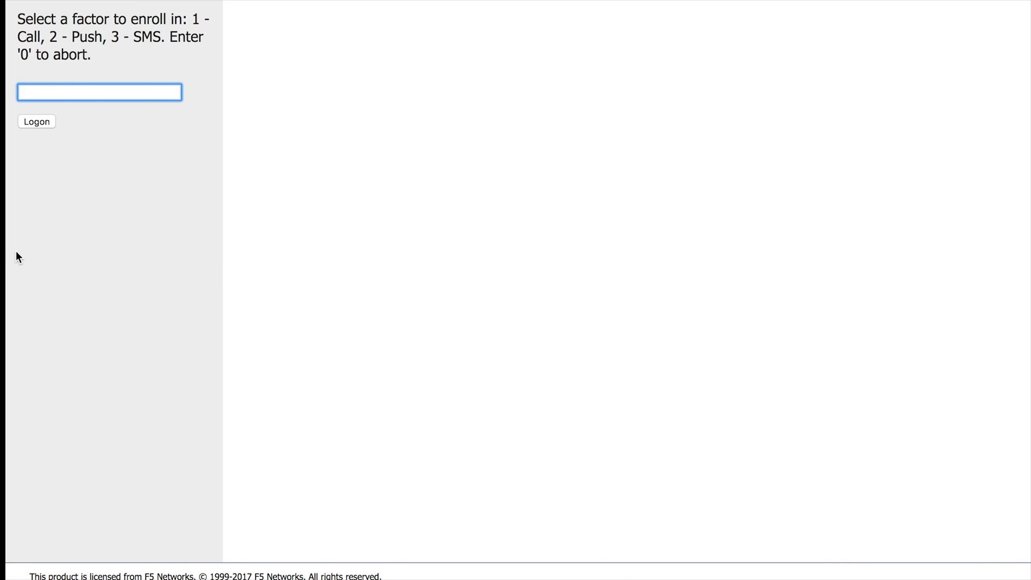
mouse_move(47, 122)
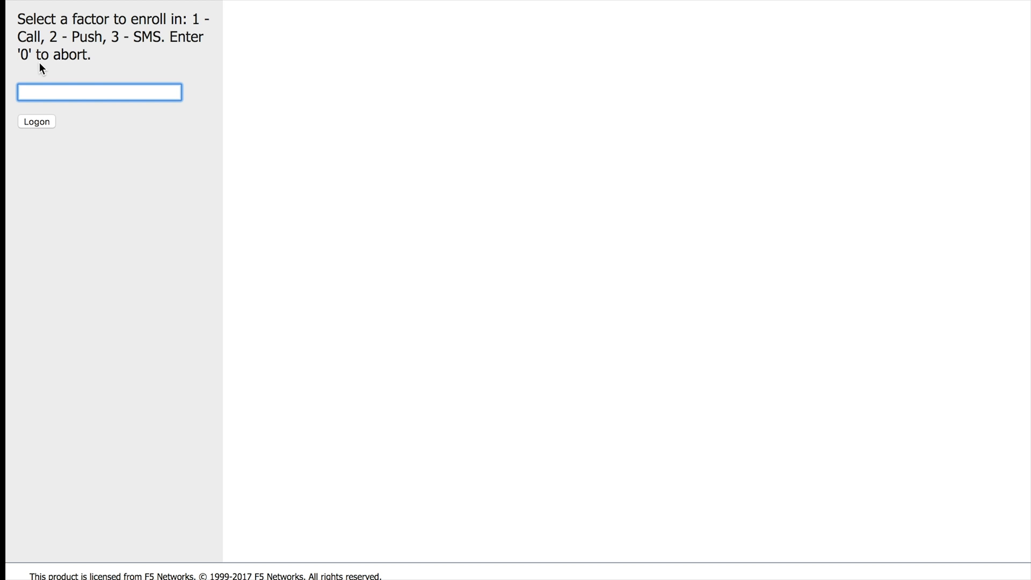
Enter 1 to enroll in the Call factor at the F5 enrollment prompt.
text(1)
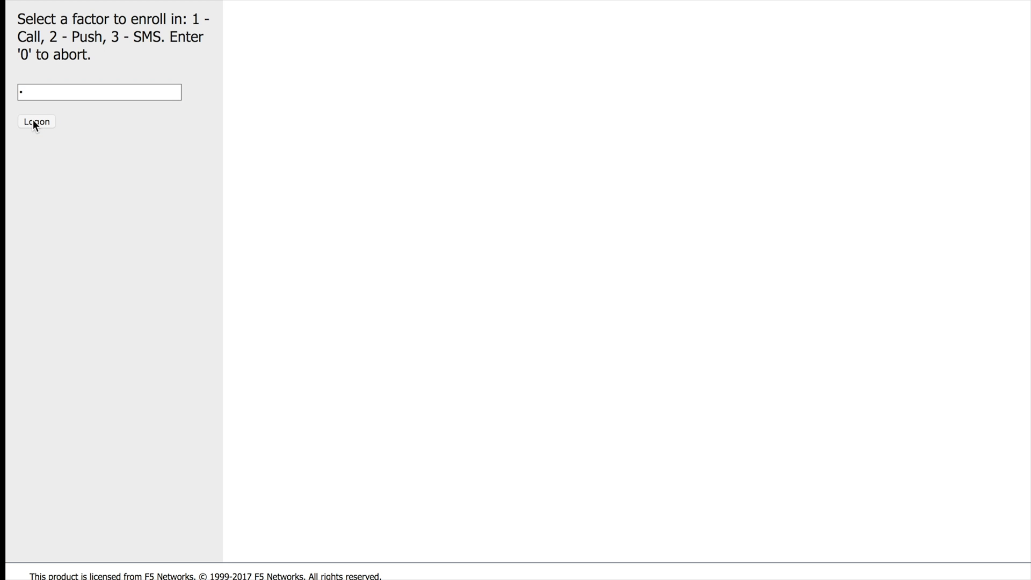
mouse_move(88, 301)
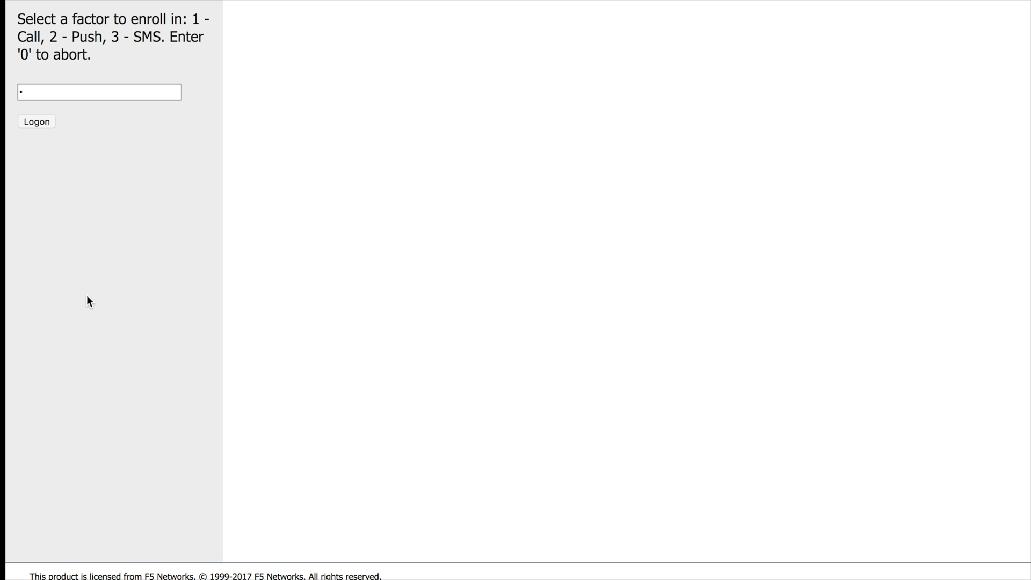
mouse_move(372, 303)
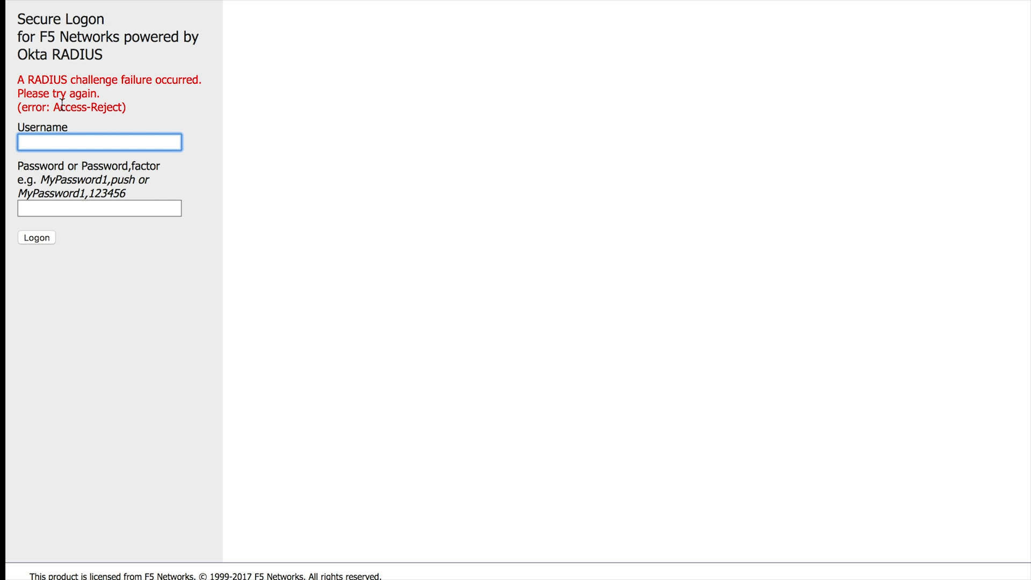
mouse_move(329, 148)
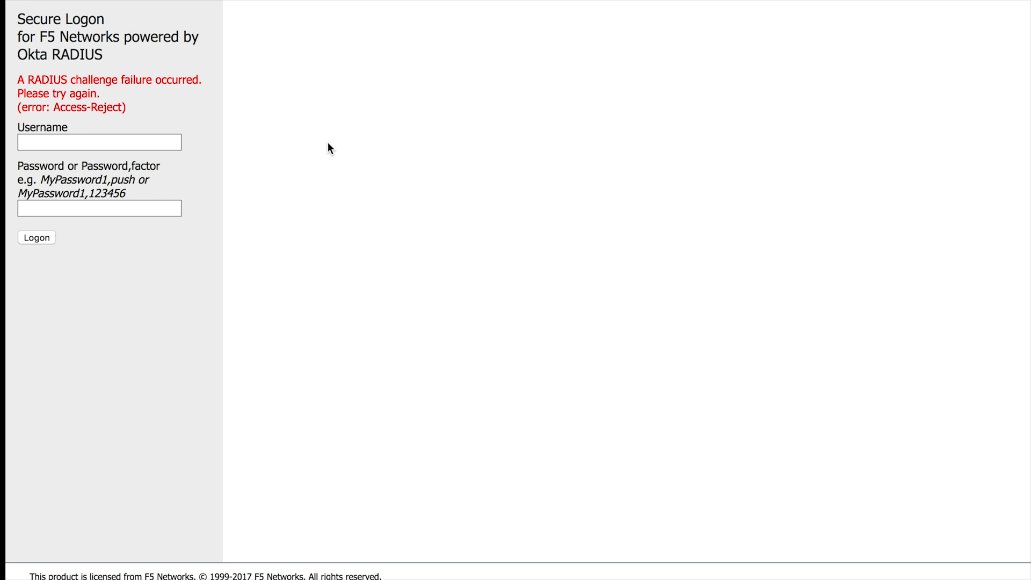
Log on again as radius.enroll with its password to reach the factor enrollment prompt.
click(99, 142)
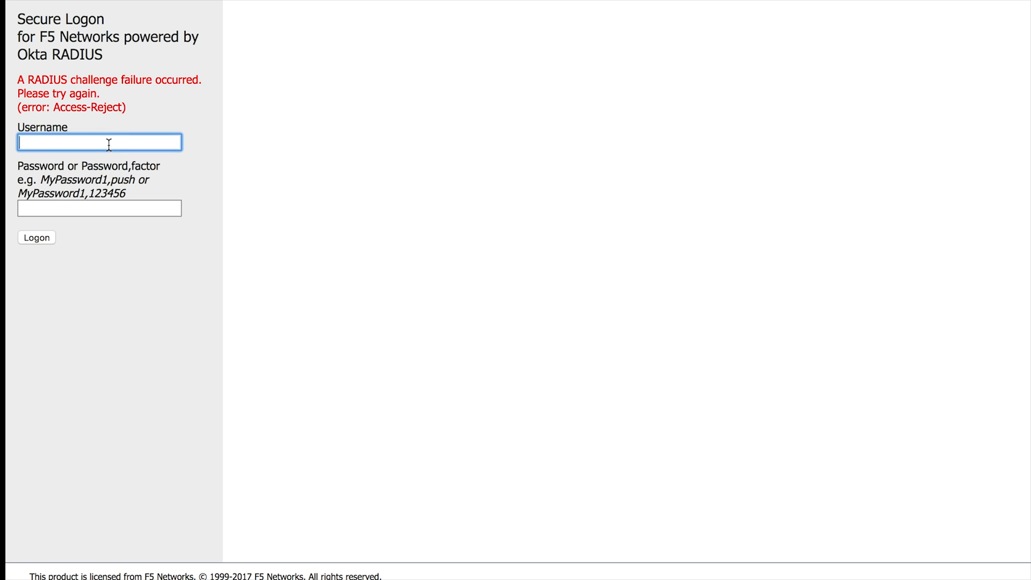
mouse_move(504, 129)
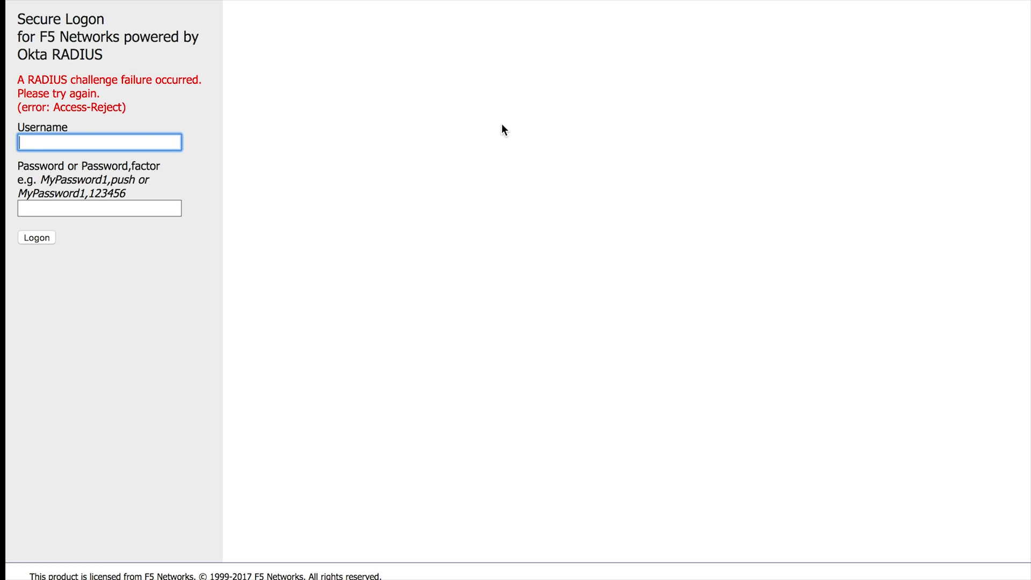
text(radius.)
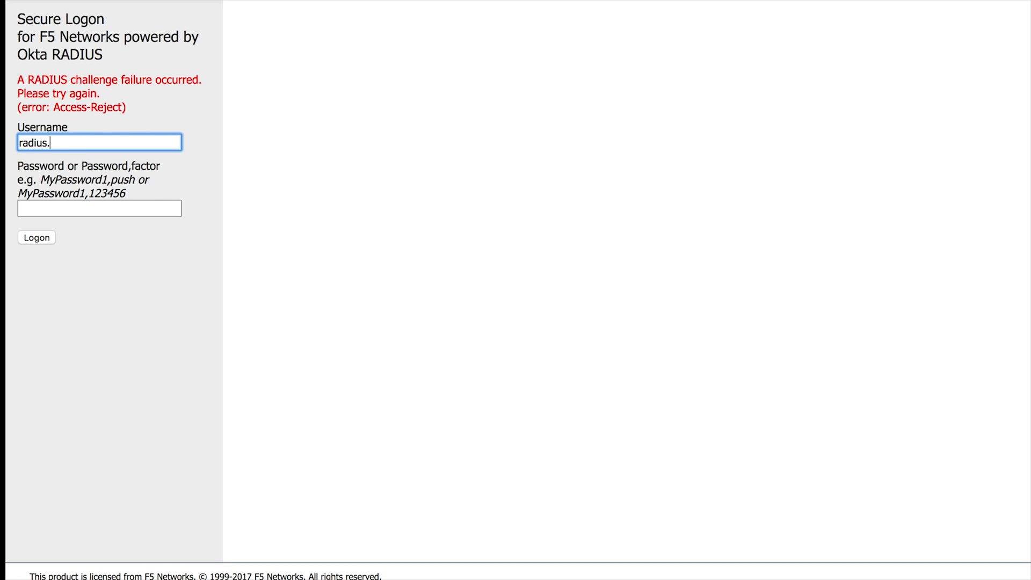
text(enroll)
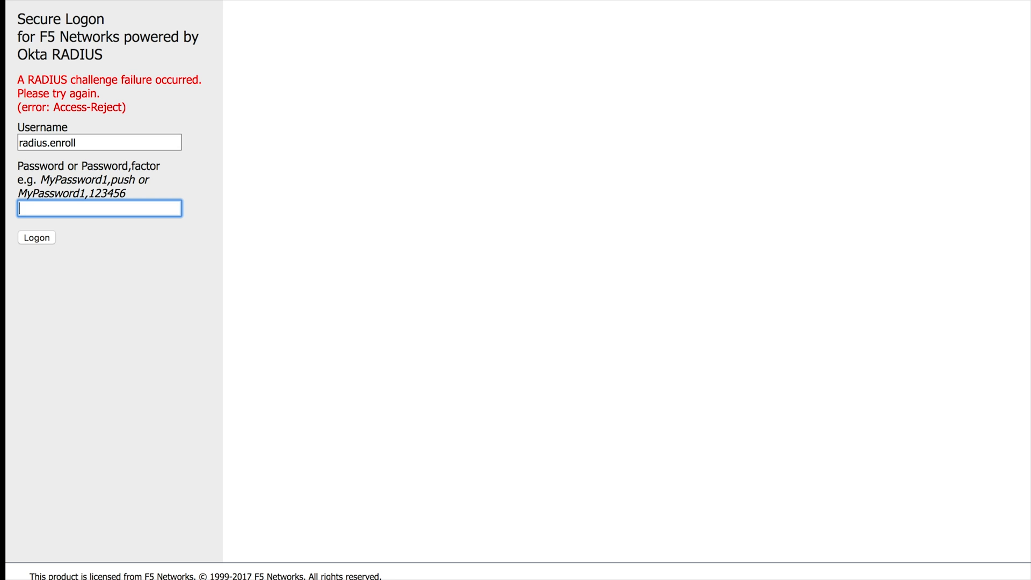
text(password)
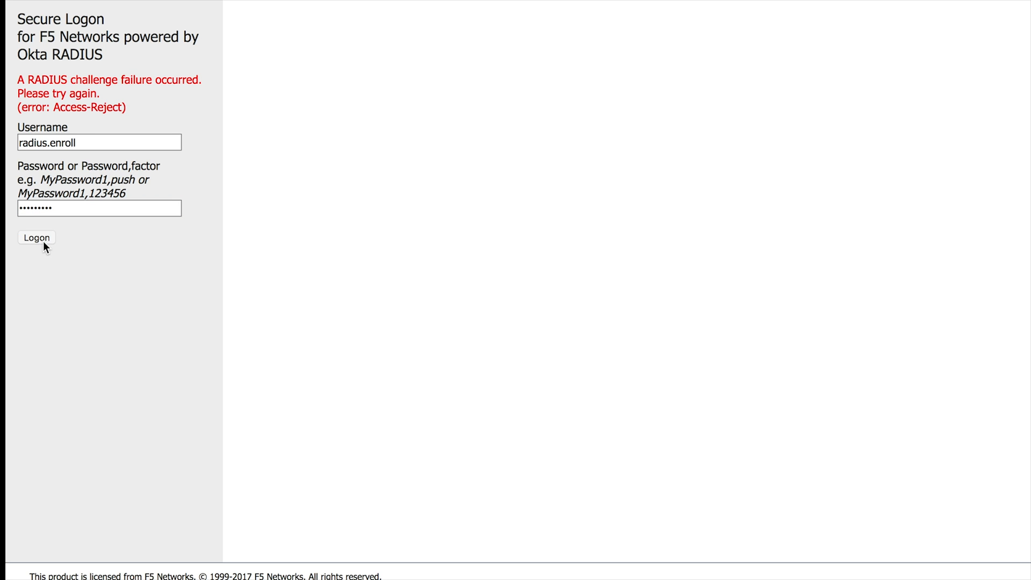
click(37, 238)
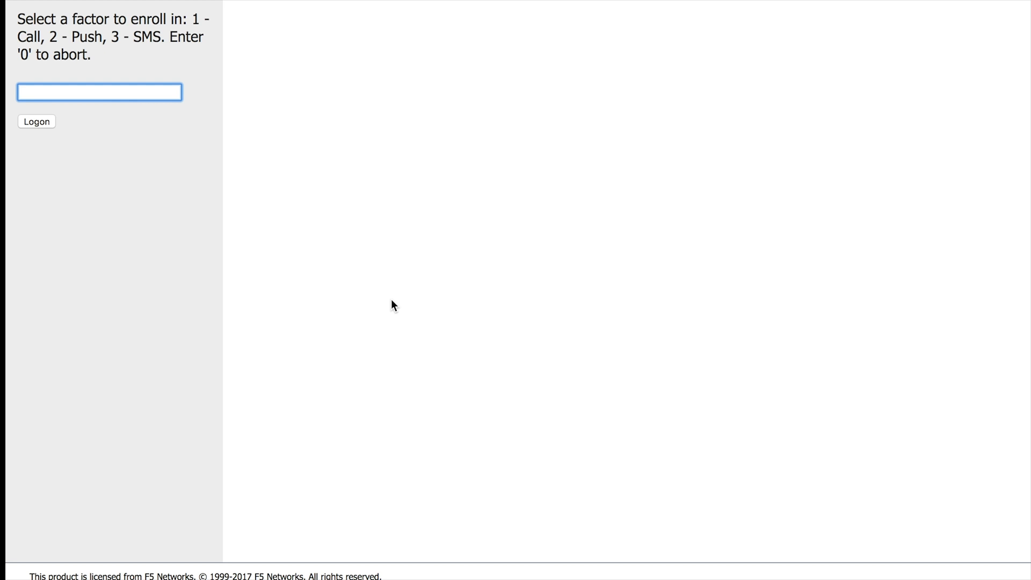
mouse_move(108, 91)
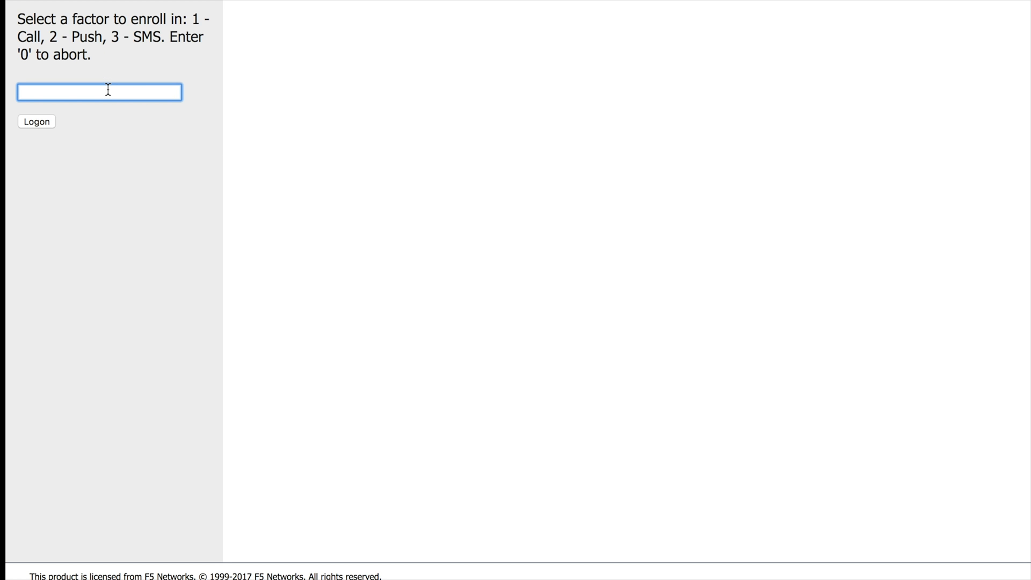
Enroll SMS by choosing factor 1, submitting the phone number and the texted code.
text(1)
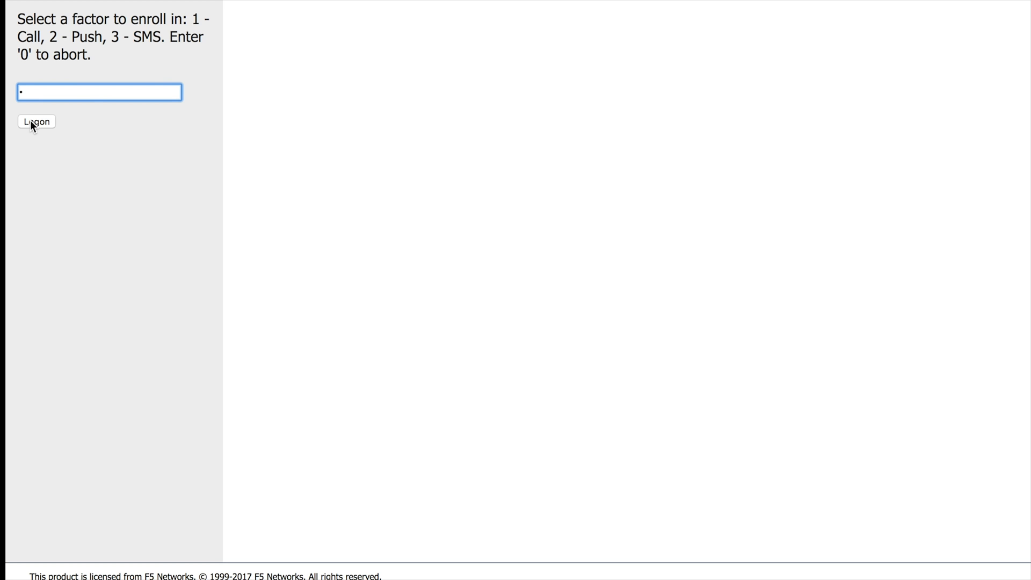
click(37, 122)
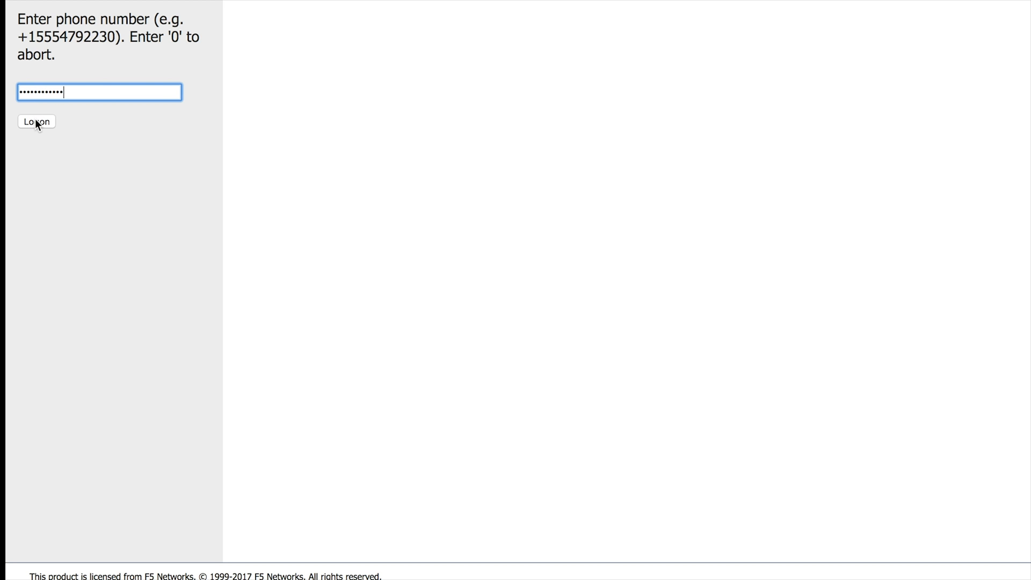
click(36, 122)
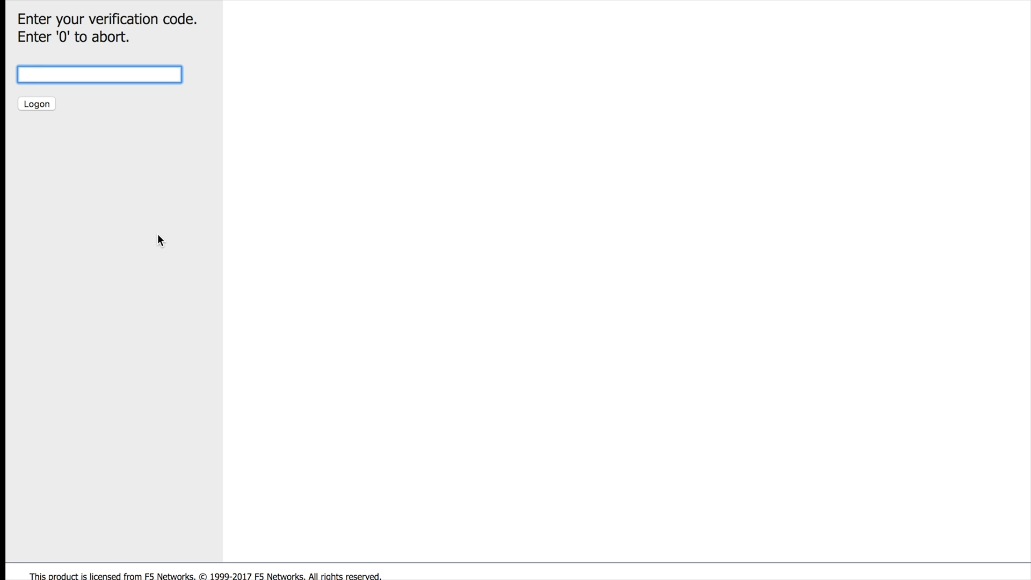
mouse_move(154, 213)
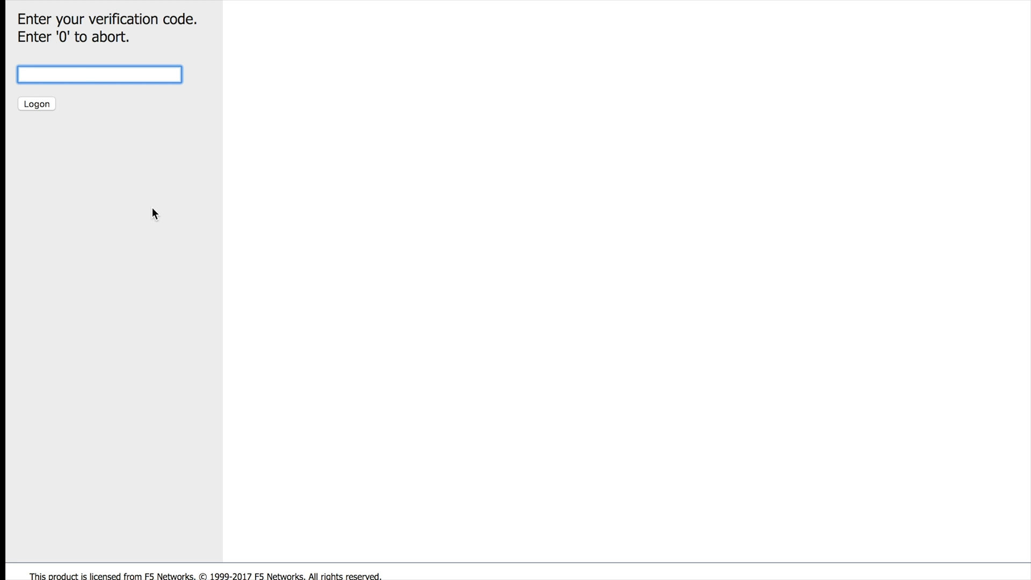
text(1)
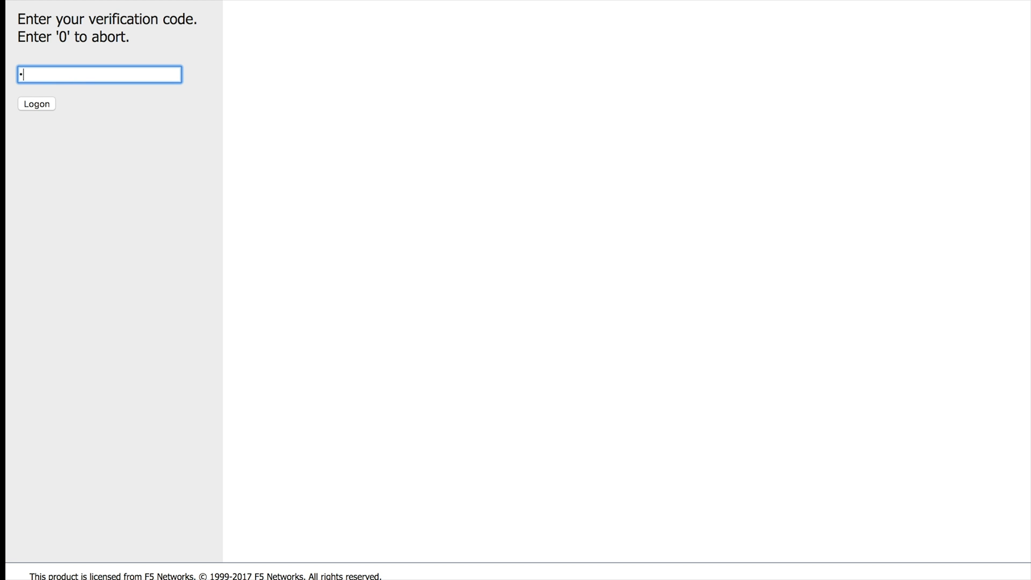
text(12)
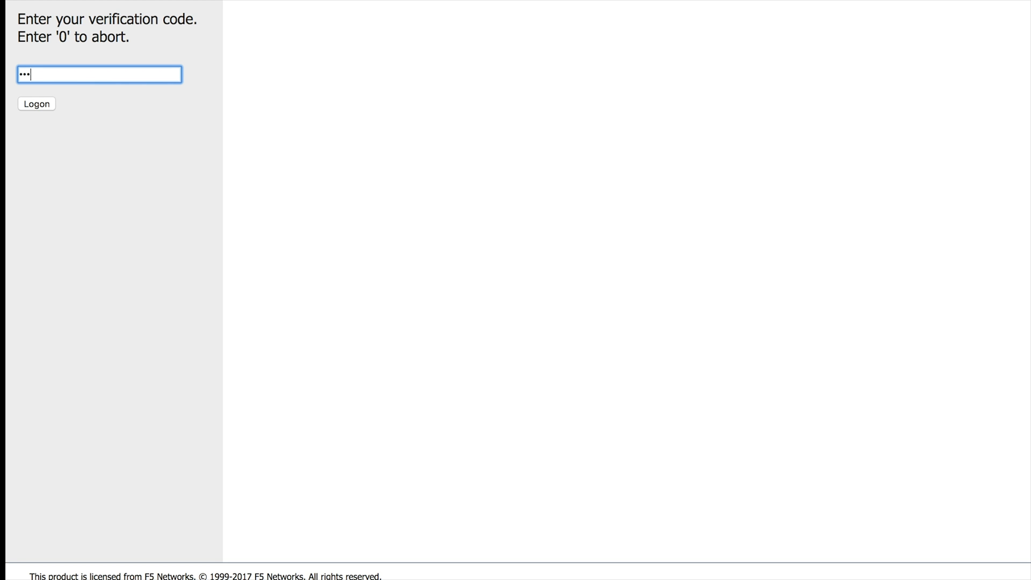
text(0)
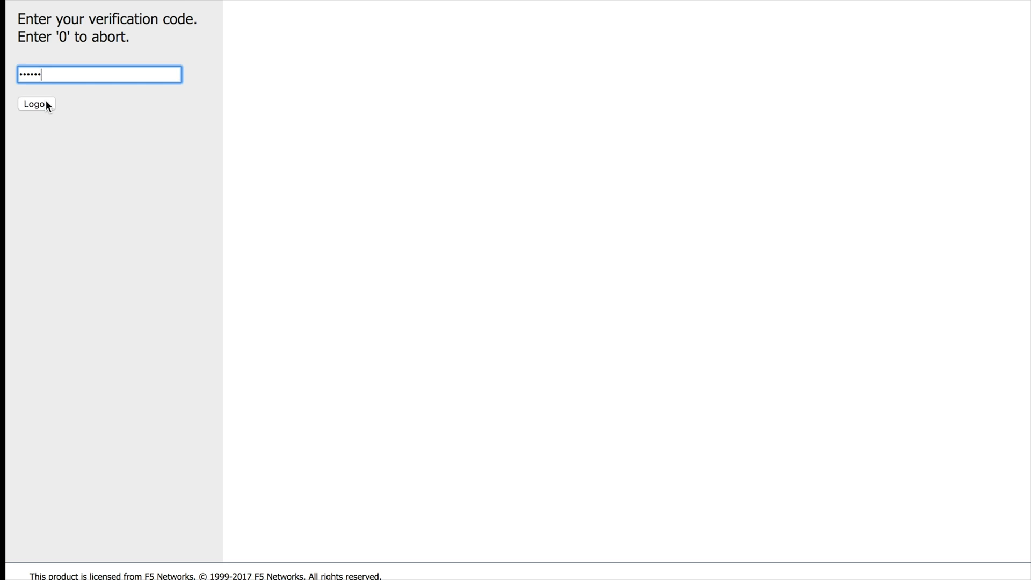
click(36, 103)
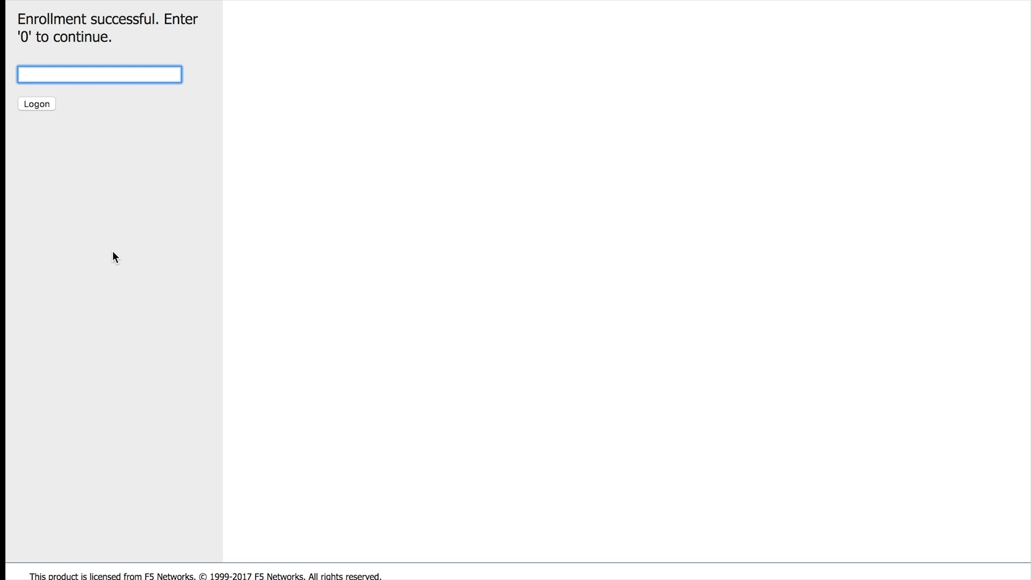
text(0)
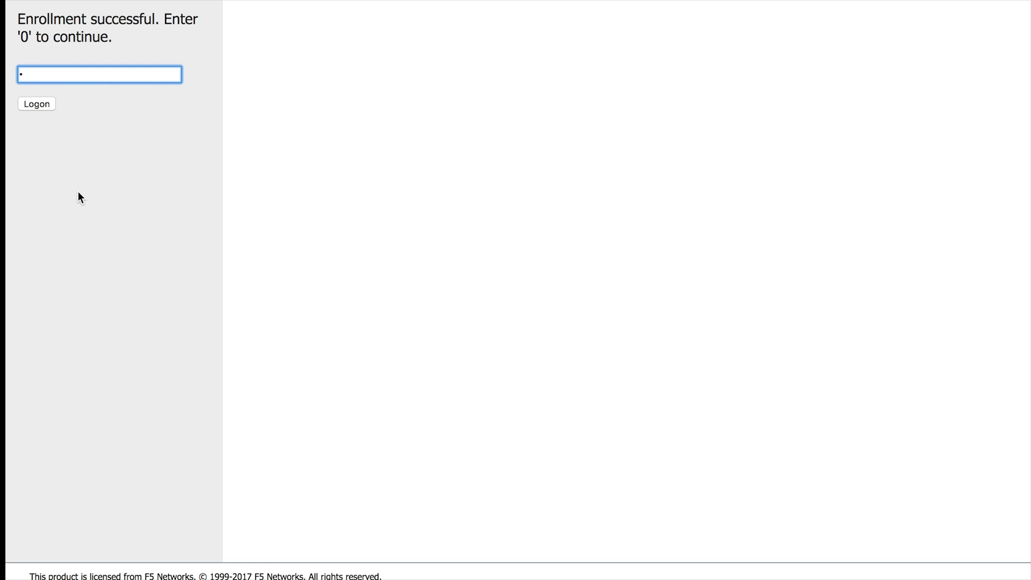
Continue past the SMS success message, choose the Call factor, and submit the phone number.
click(37, 103)
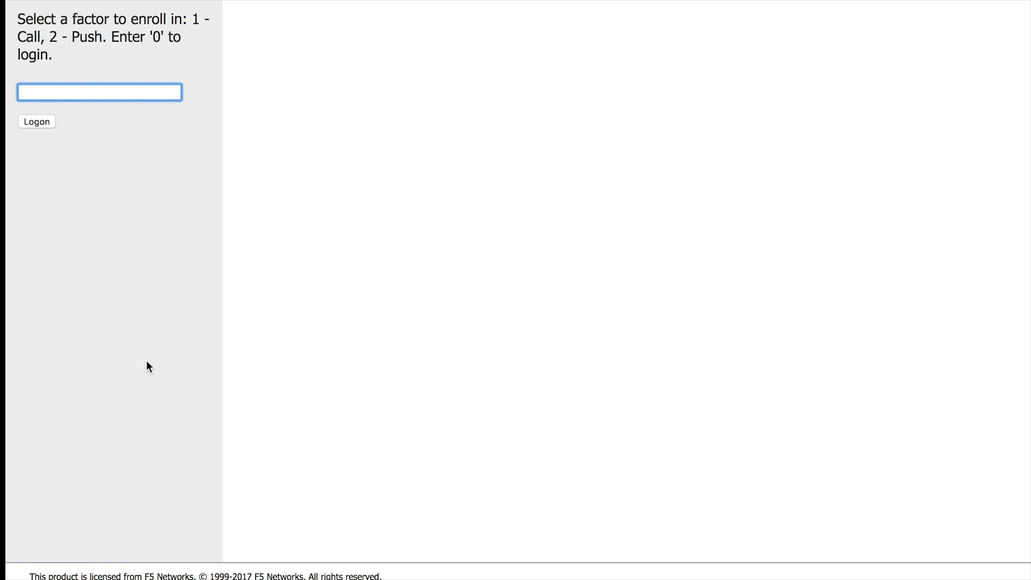
mouse_move(13, 30)
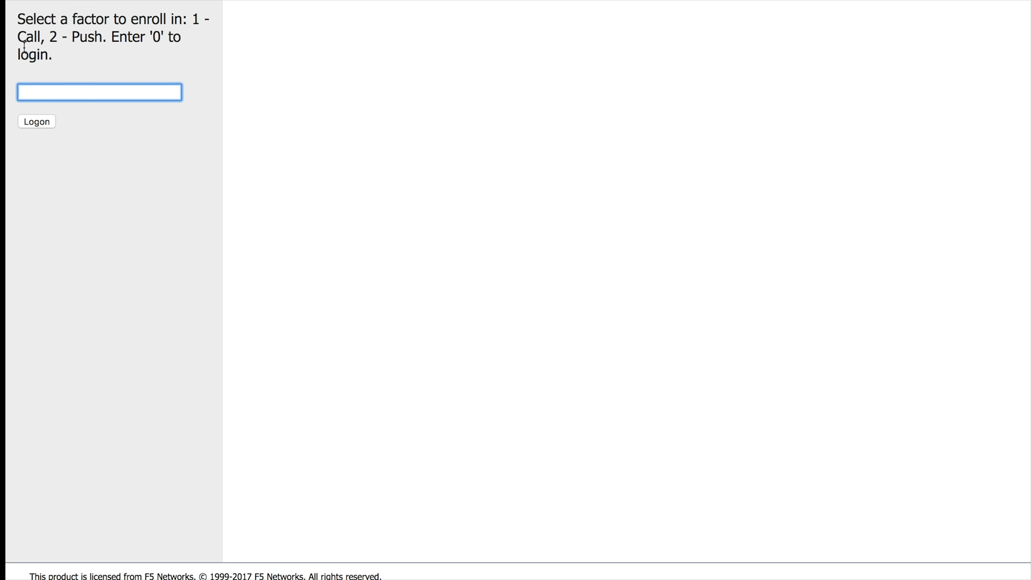
mouse_move(100, 120)
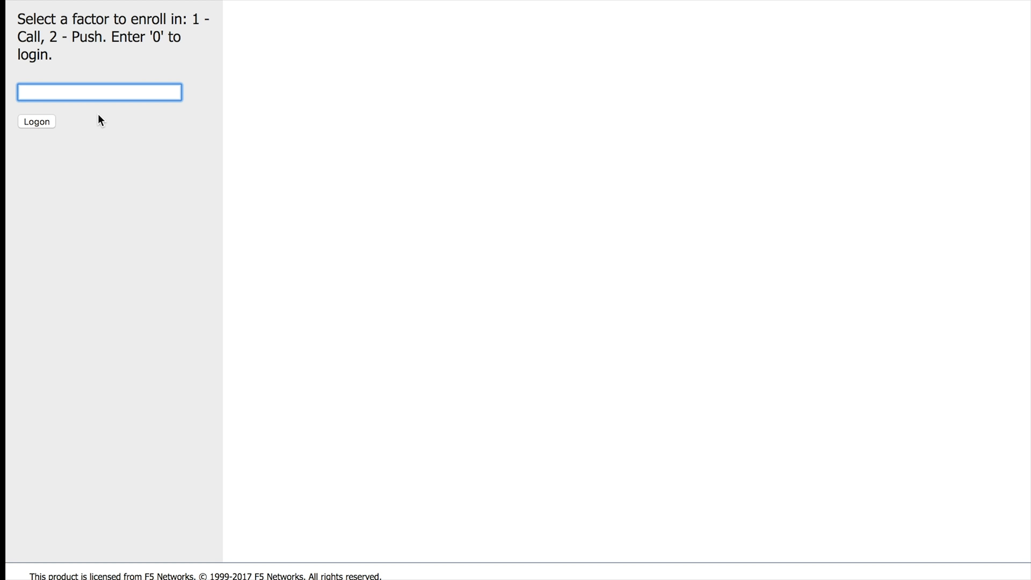
text(0)
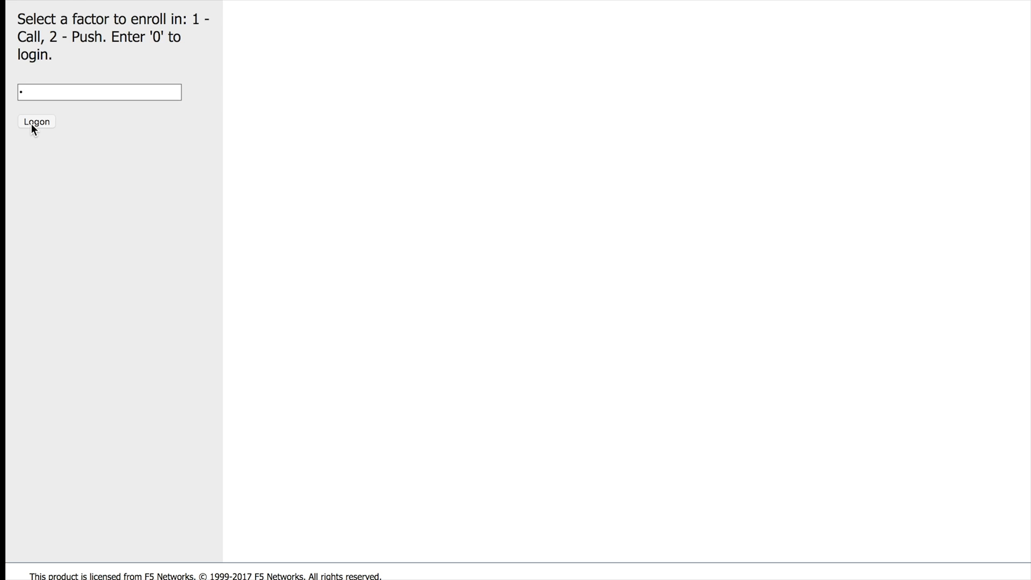
click(37, 122)
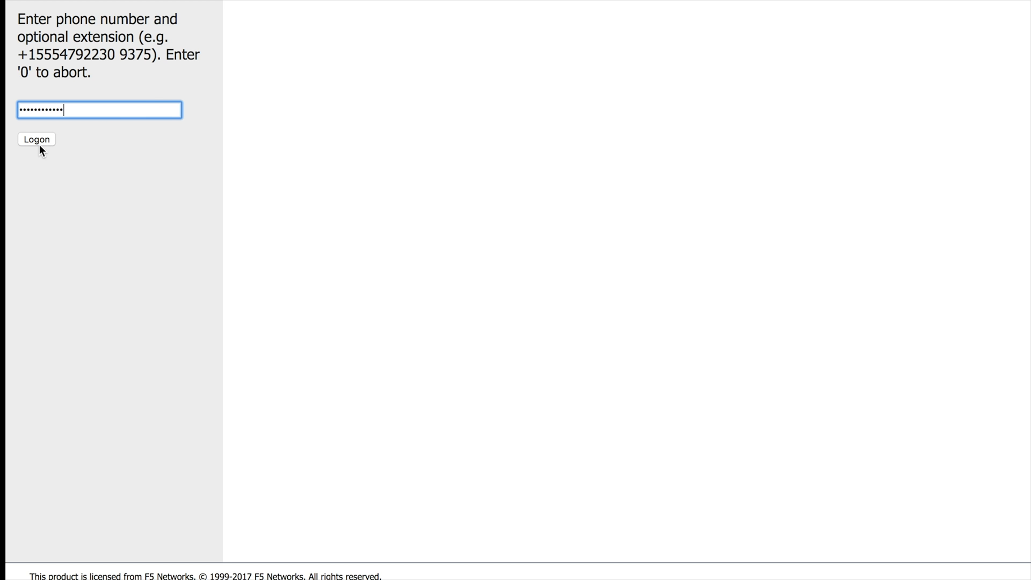
click(37, 140)
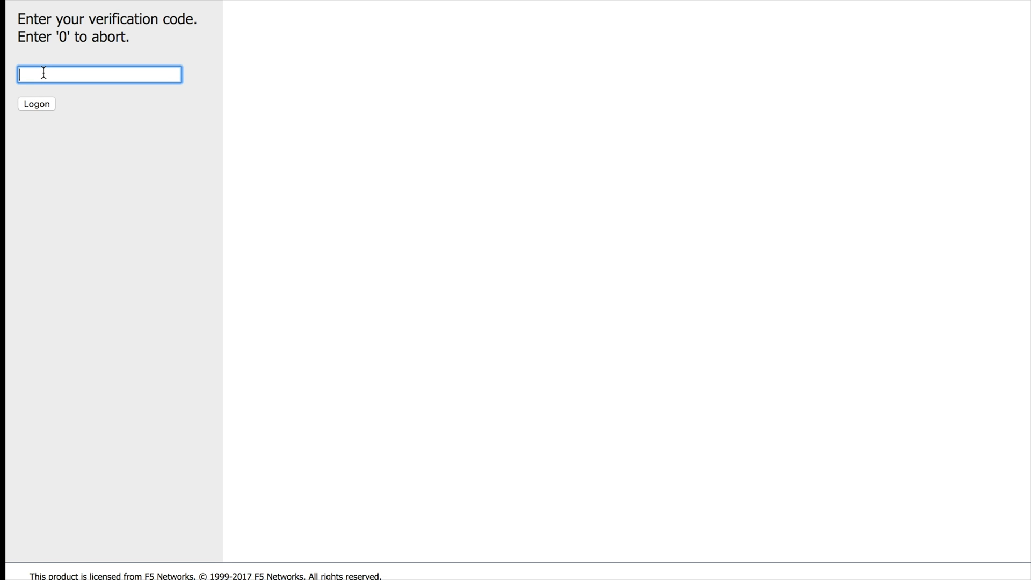
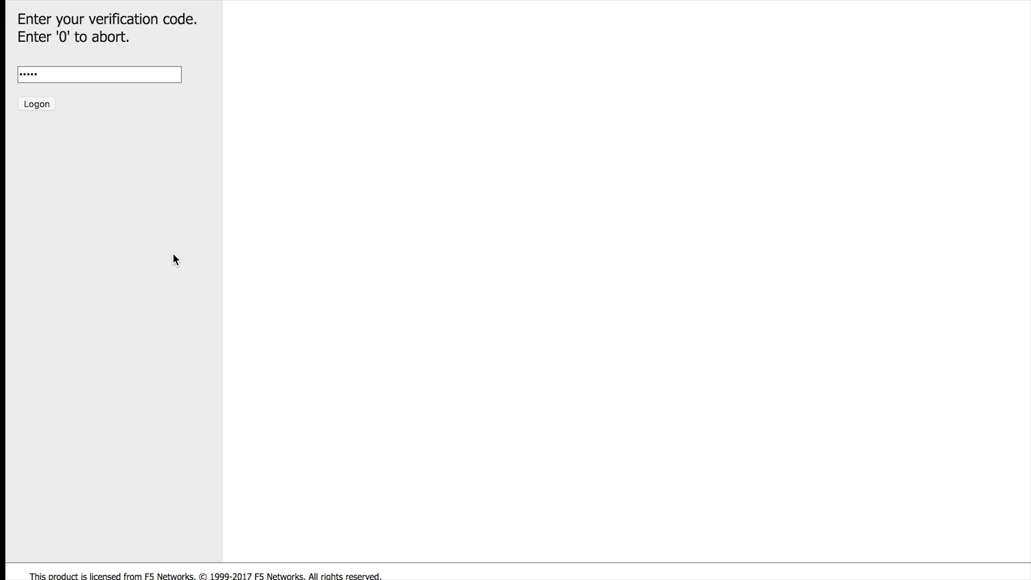
Enter the call verification code to finish Call enrollment.
click(36, 104)
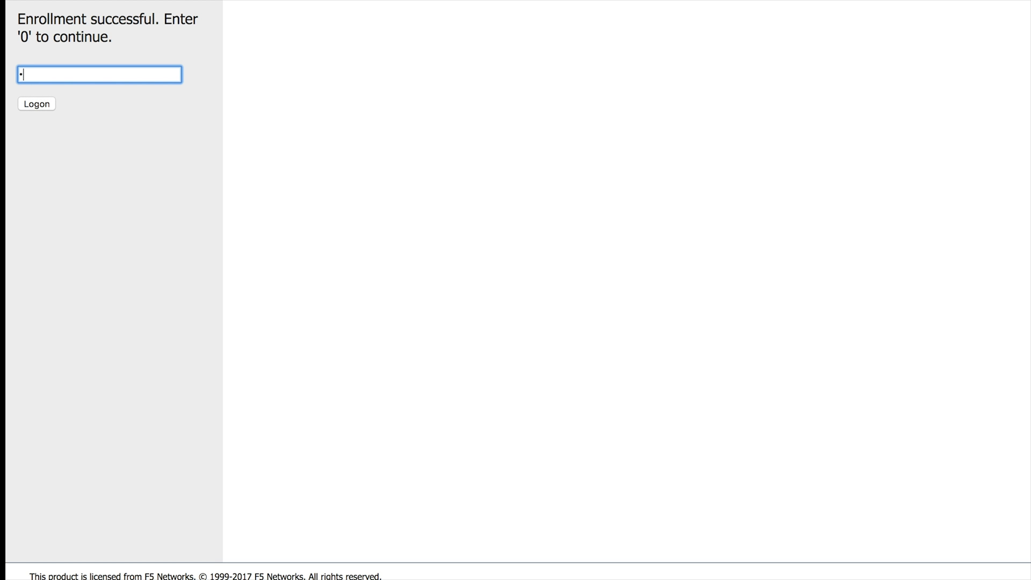
Skip Push enrollment with 0 and log on to the NAL_one webtop.
click(36, 103)
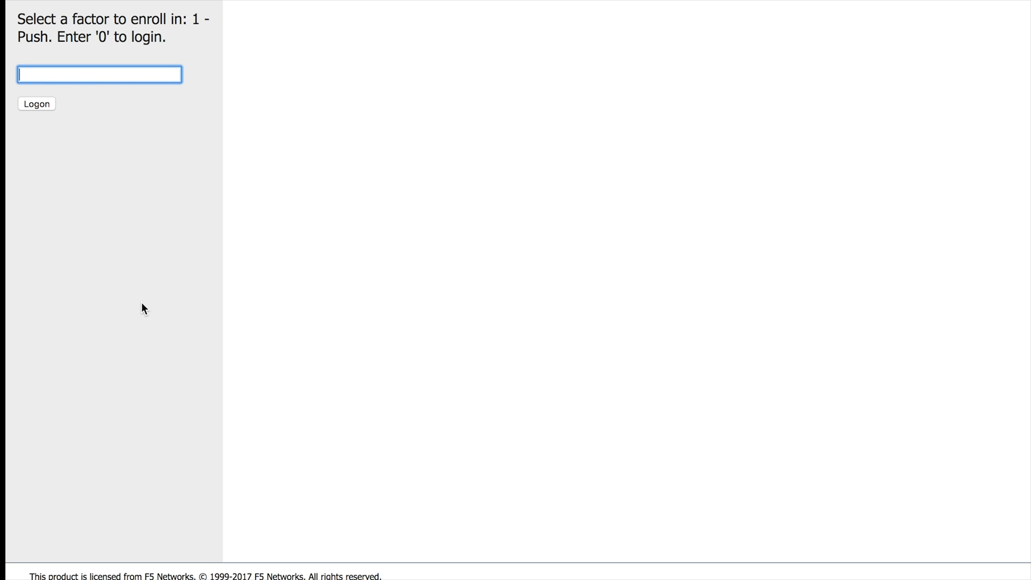
text(0)
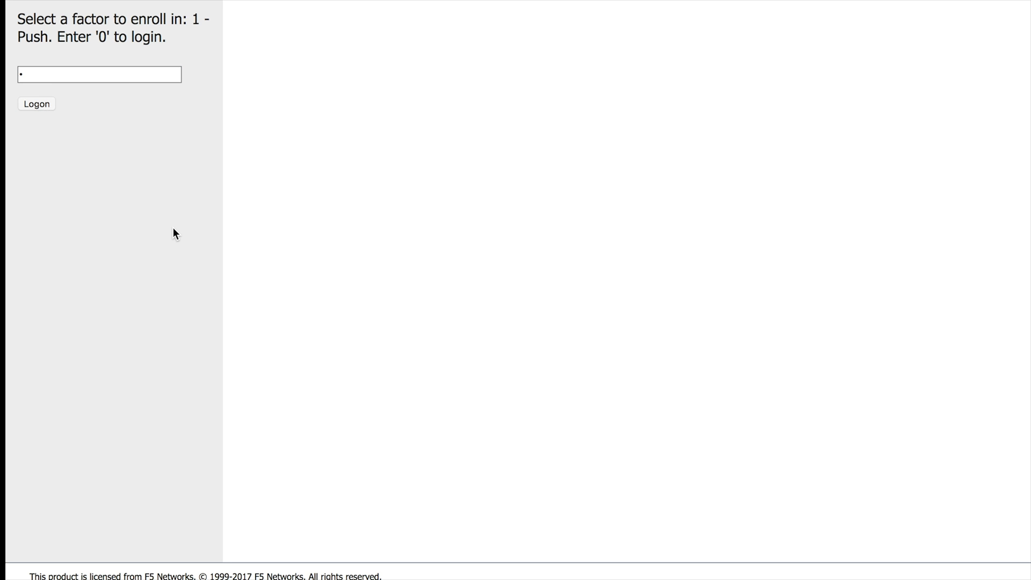
click(36, 103)
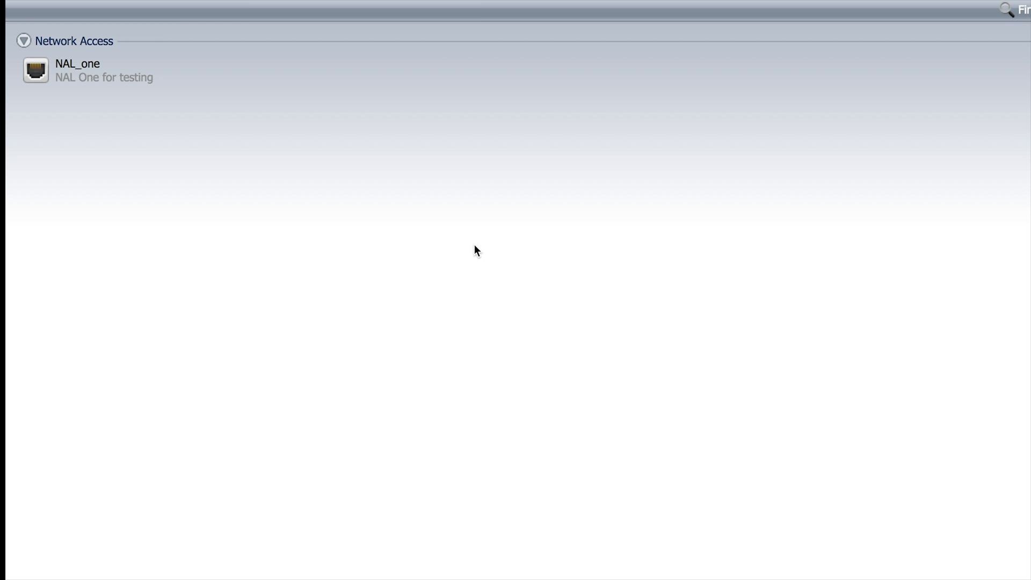
mouse_move(361, 191)
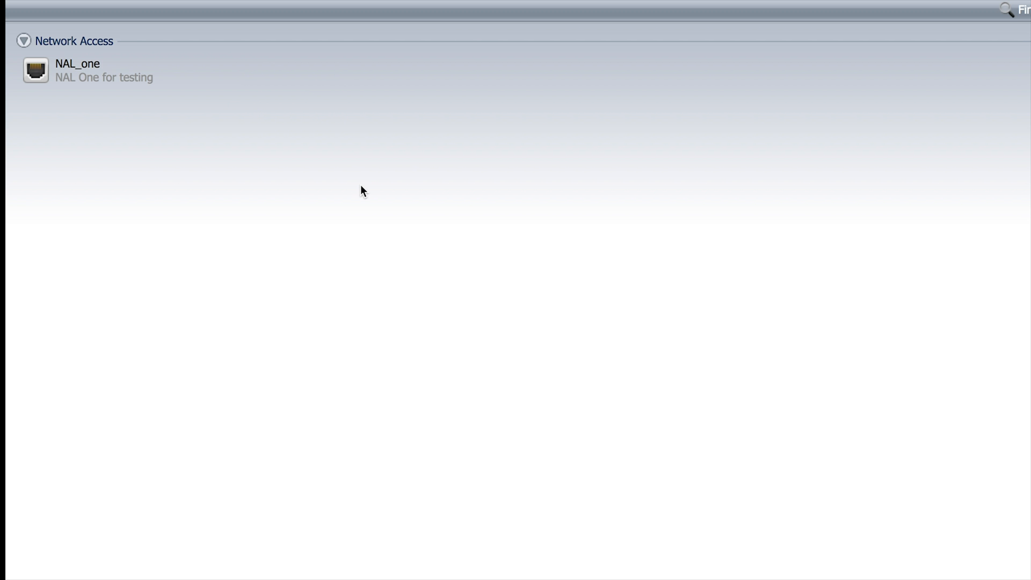